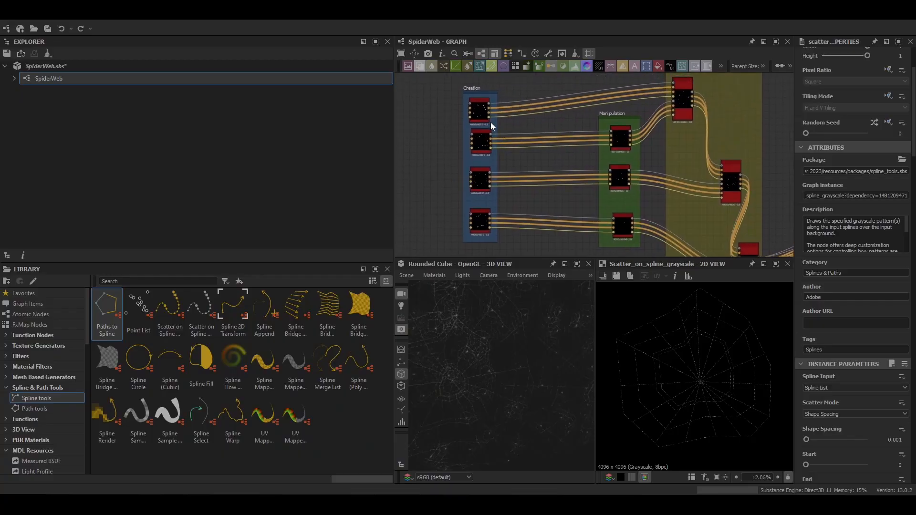
- Select the final Auto Levels node to show the spider web output in the 2D view
{"action": "left_click", "coordinate": [479, 139]}
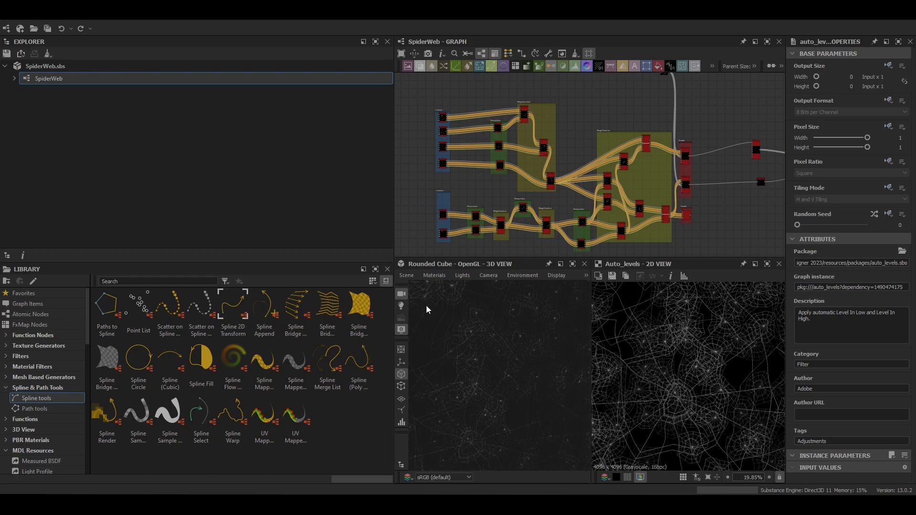
{"action": "mouse_move", "coordinate": [114, 27]}
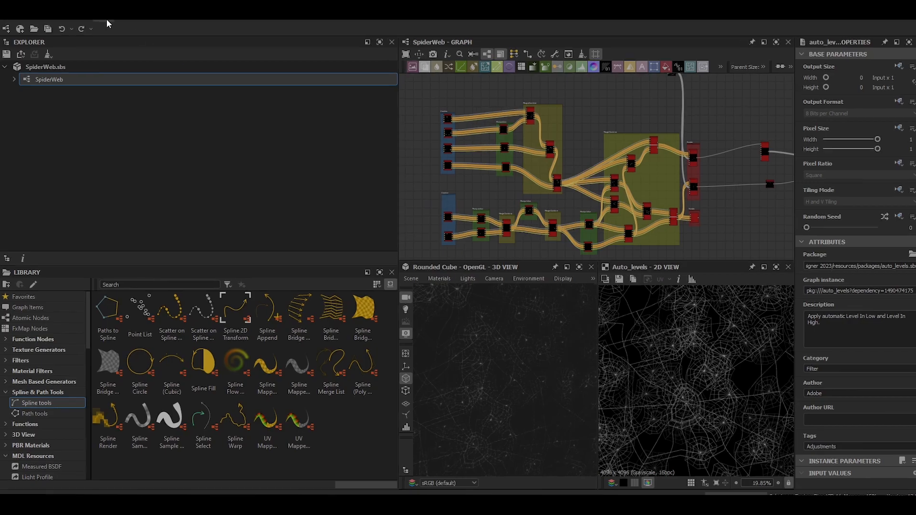
- View the program's version information from Help > About
{"action": "left_click", "coordinate": [205, 34]}
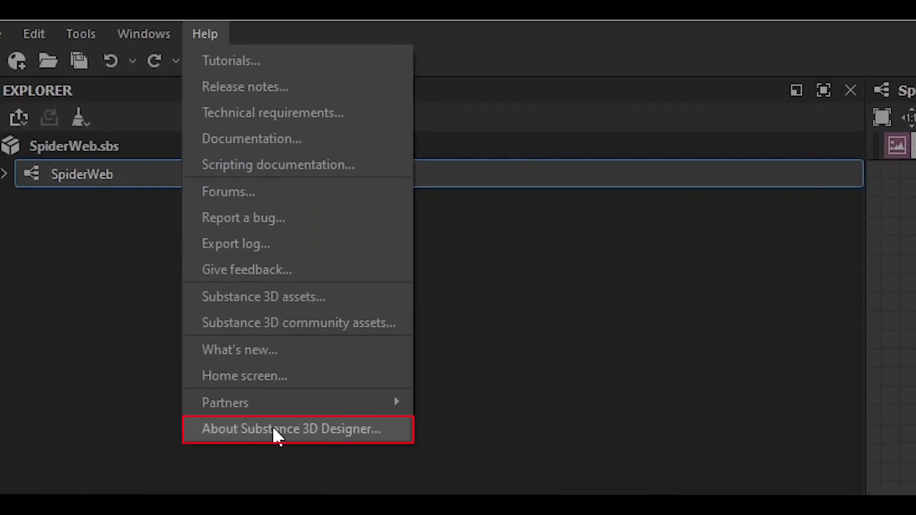
{"action": "left_click", "coordinate": [290, 429]}
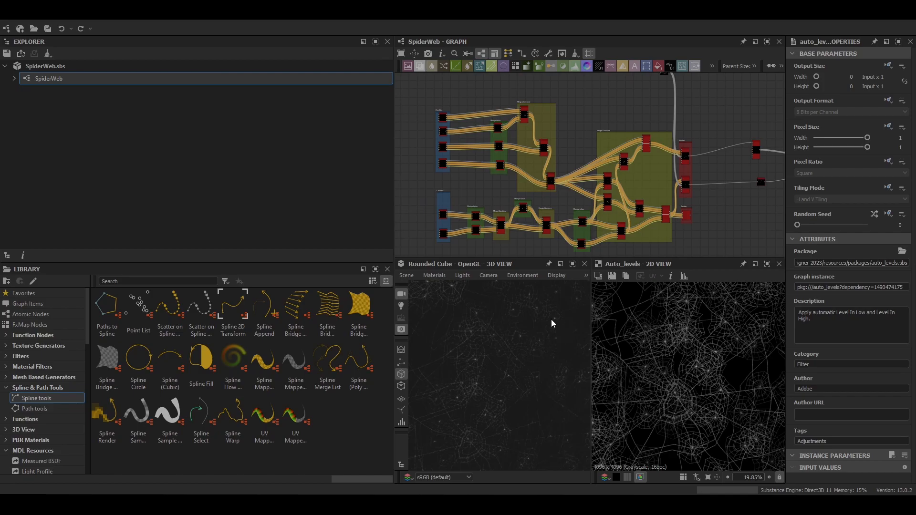
{"action": "mouse_move", "coordinate": [27, 40]}
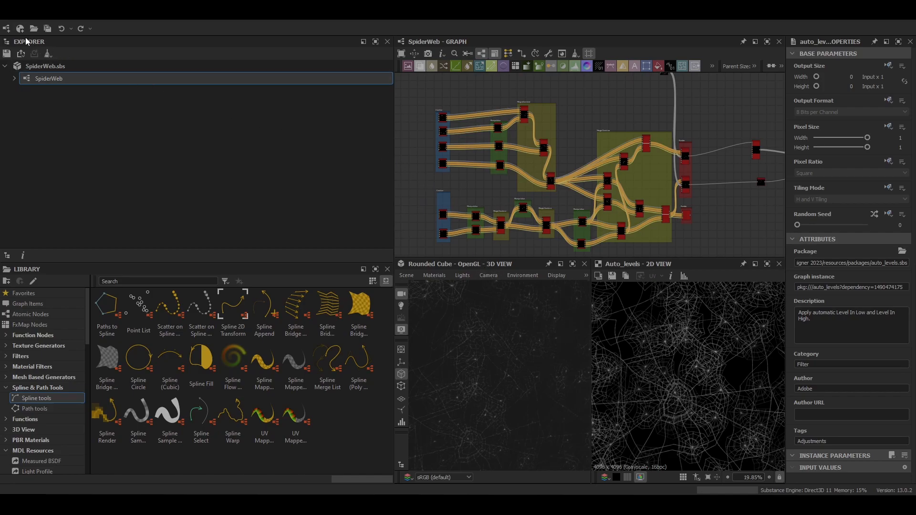
- Set the project Compatibility Display preference to Substance Engine v9
{"action": "left_click", "coordinate": [55, 32]}
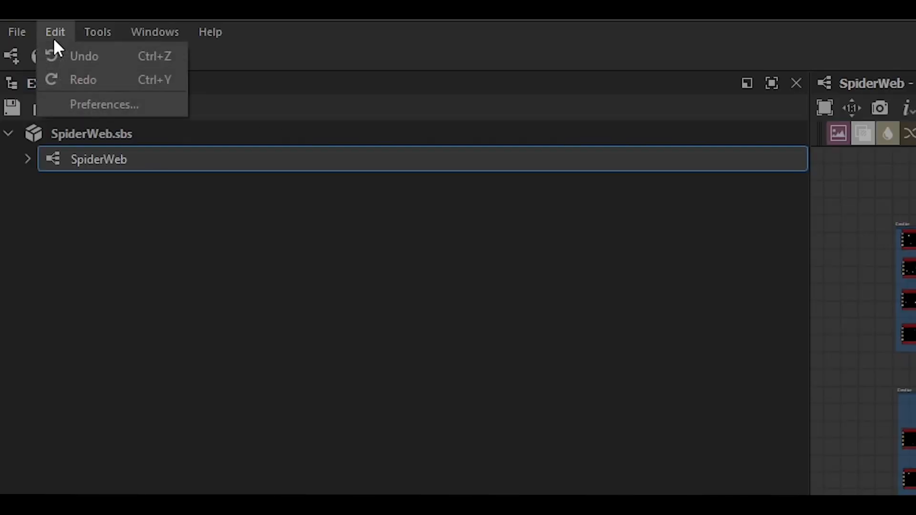
{"action": "left_click", "coordinate": [104, 105]}
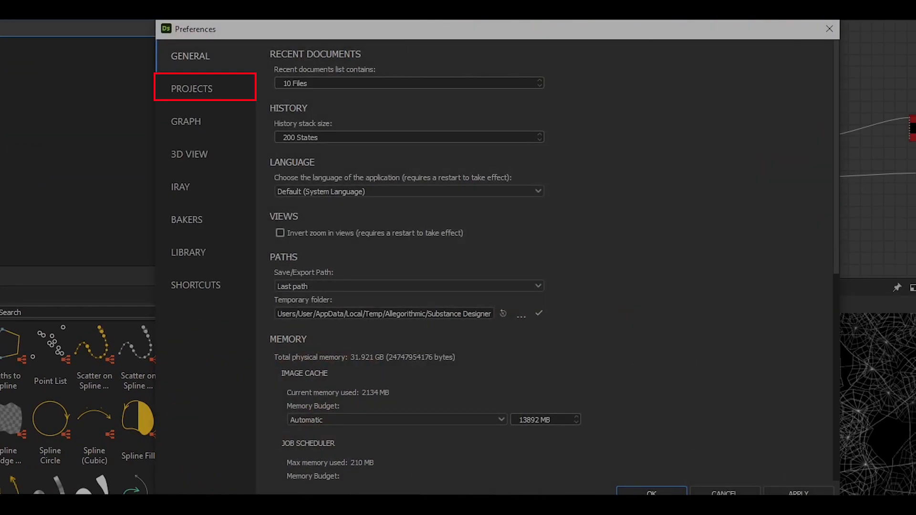
{"action": "left_click", "coordinate": [192, 88]}
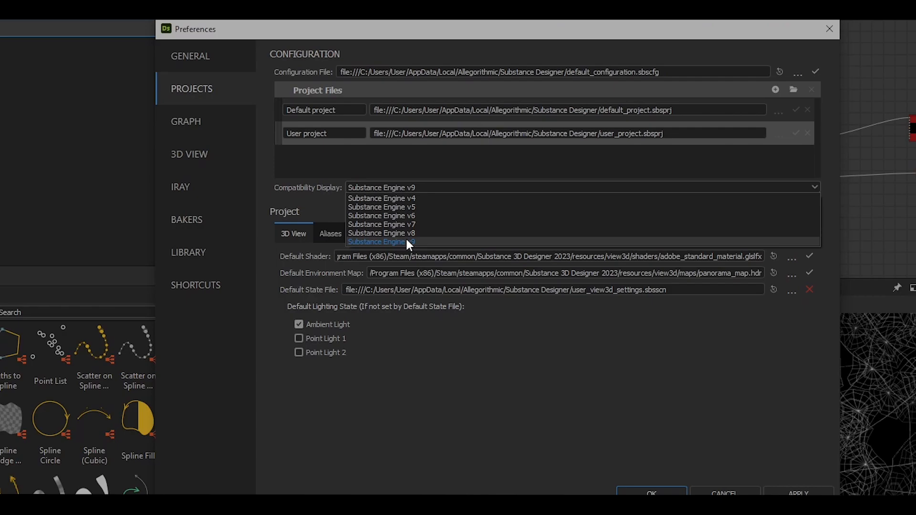
{"action": "left_click", "coordinate": [381, 241]}
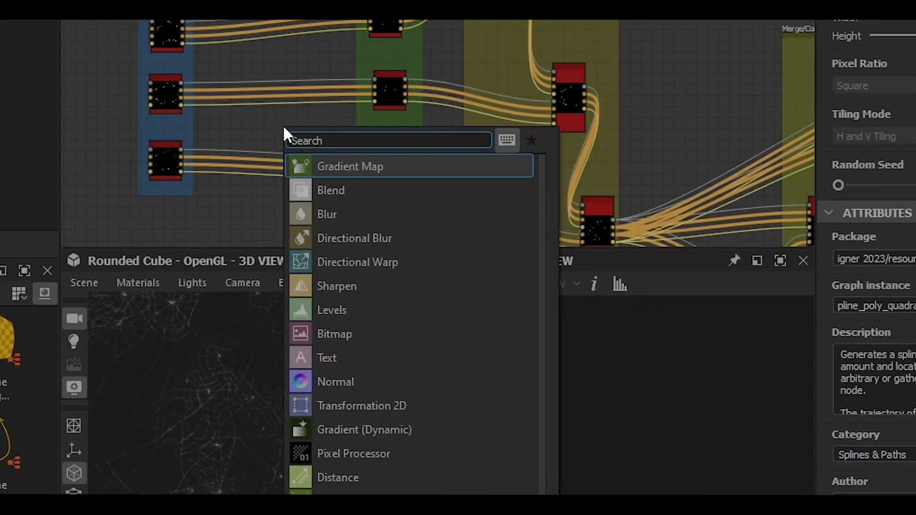
- Browse the library's Spline & Path Tools, viewing the path tools then the spline tools nodes
{"action": "type", "text": "spli"}
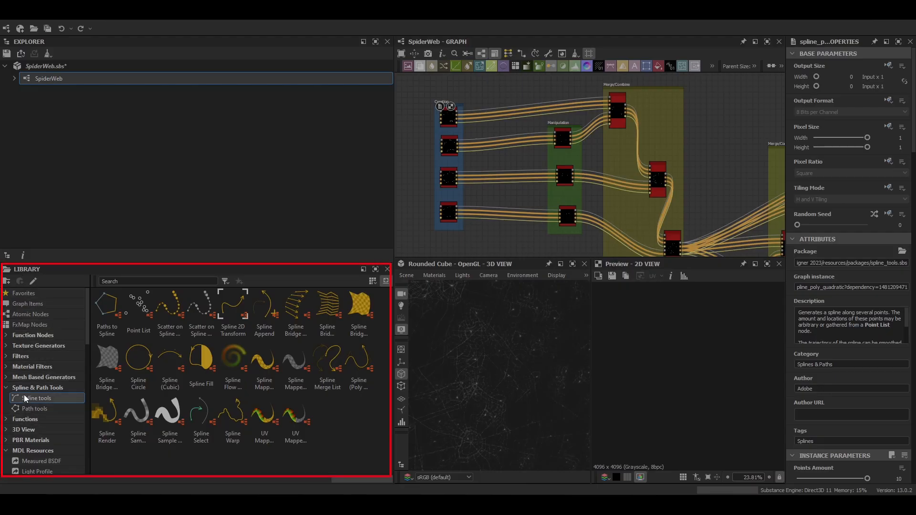
{"action": "left_click", "coordinate": [37, 388]}
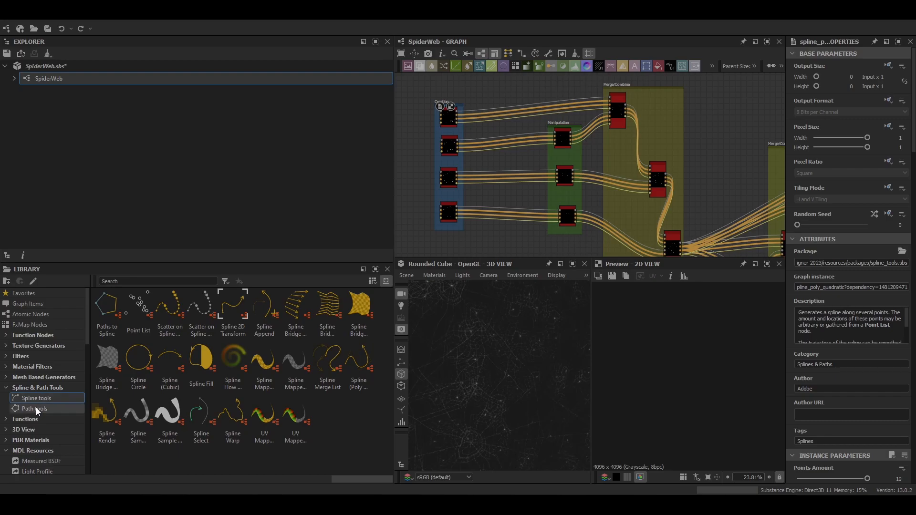
{"action": "left_click", "coordinate": [34, 408]}
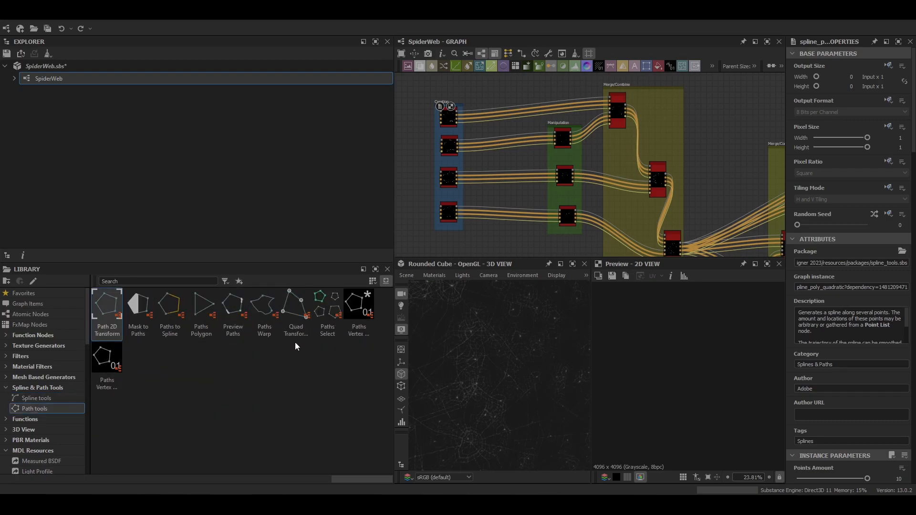
{"action": "mouse_move", "coordinate": [36, 397]}
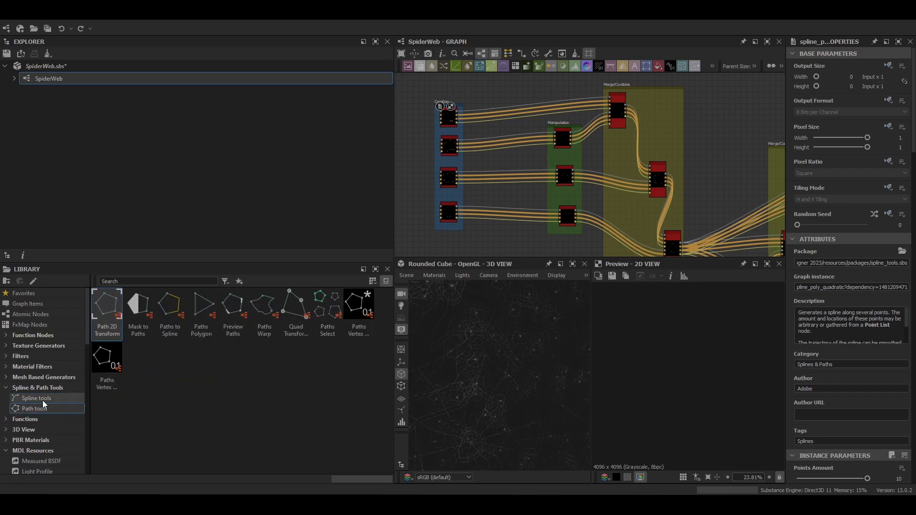
{"action": "left_click", "coordinate": [36, 398]}
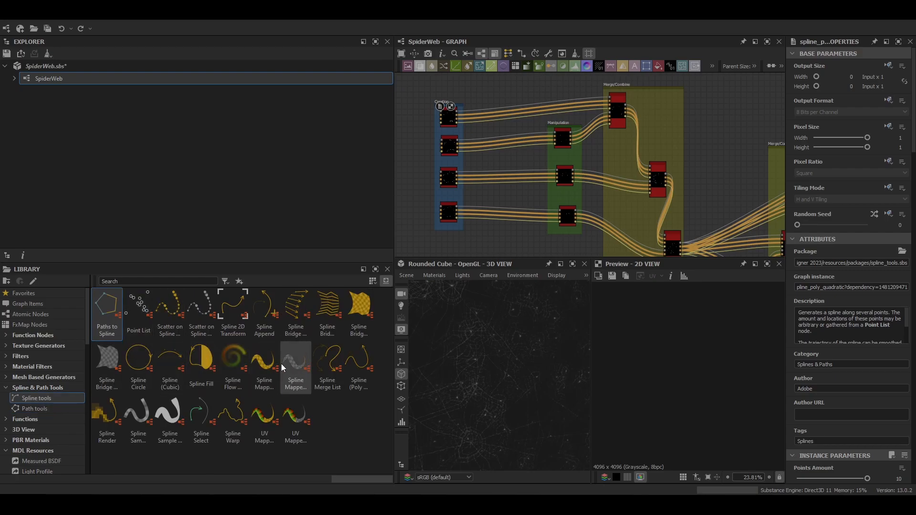
{"action": "mouse_move", "coordinate": [233, 355]}
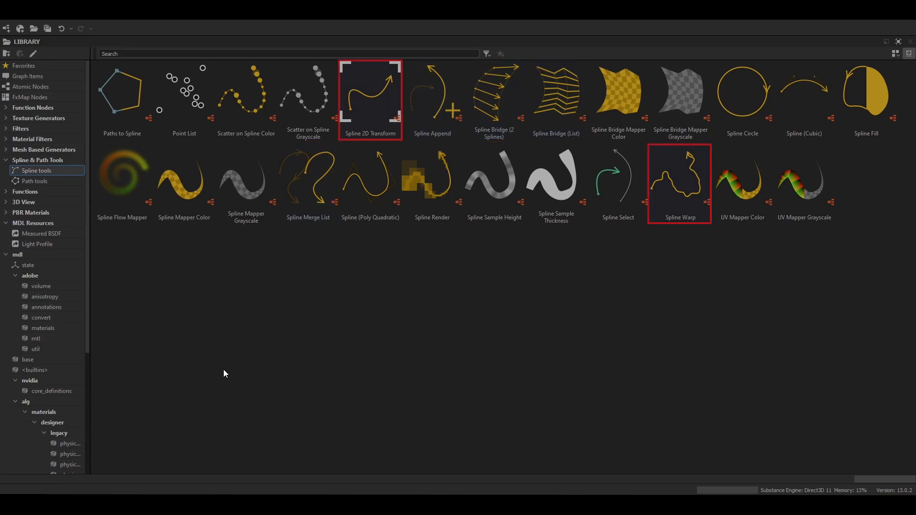
{"action": "mouse_move", "coordinate": [243, 358]}
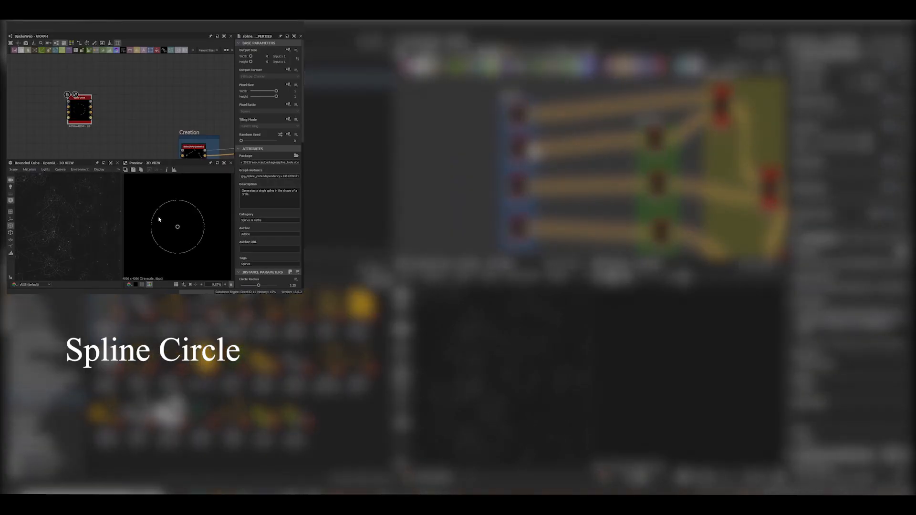
- Add Spline Circle, Cubic and Poly Quadratic nodes and inspect their shapes
{"action": "scroll", "scroll_direction": "down", "scroll_amount": 3}
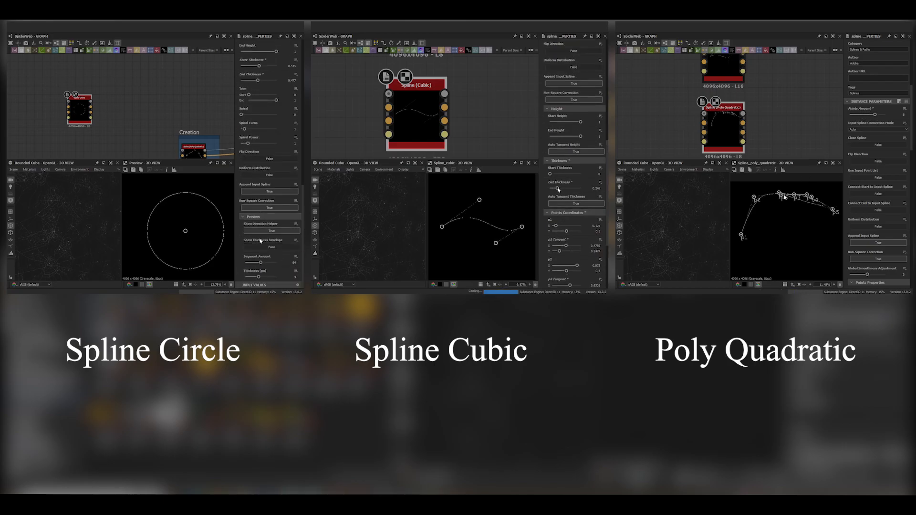
{"action": "left_click", "coordinate": [271, 246]}
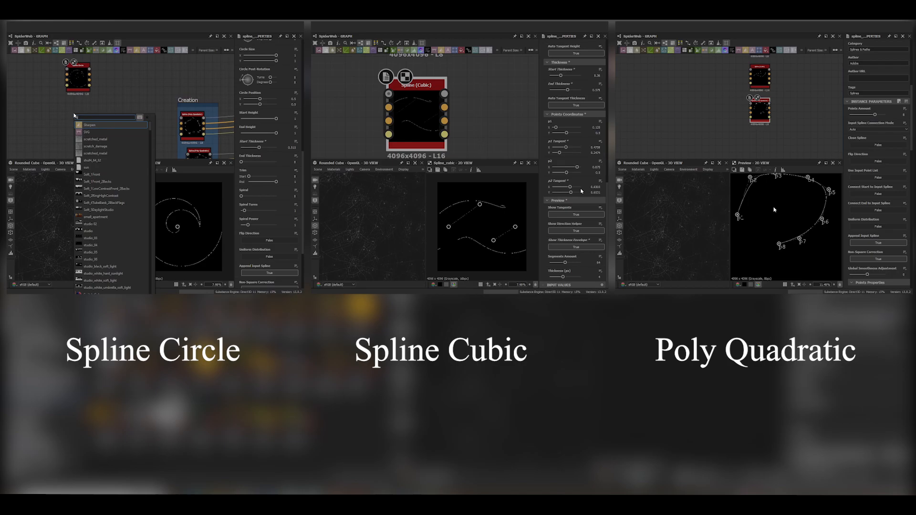
{"action": "type", "text": "spline"}
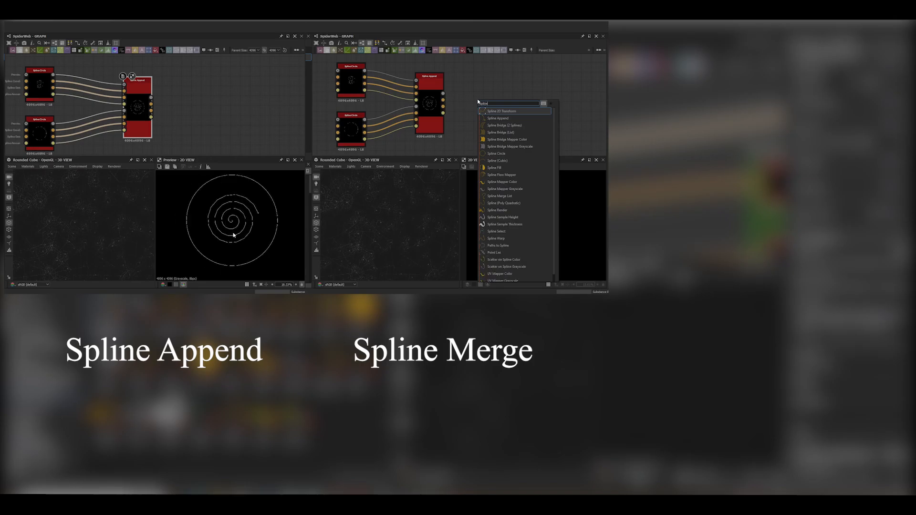
- Add a Spline Merge List node and demonstrate Spline Bridge between two splines
{"action": "left_click", "coordinate": [499, 196]}
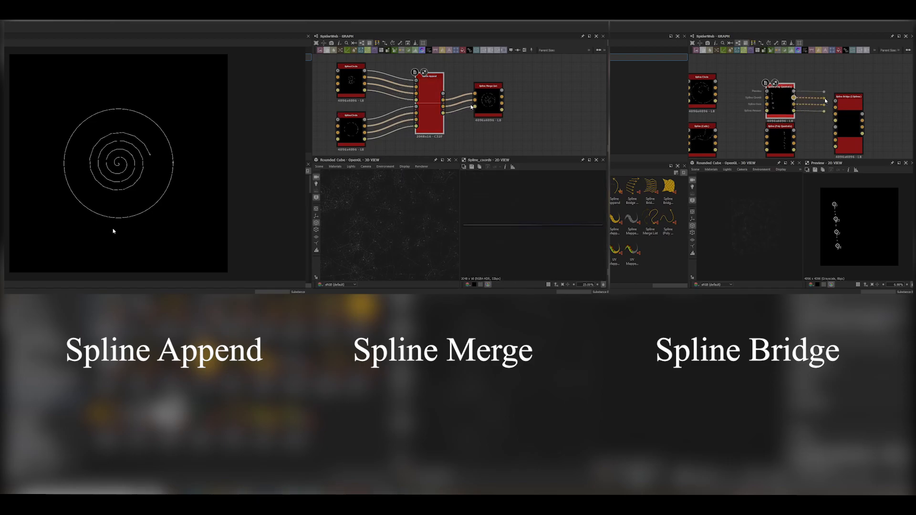
{"action": "left_click", "coordinate": [849, 113]}
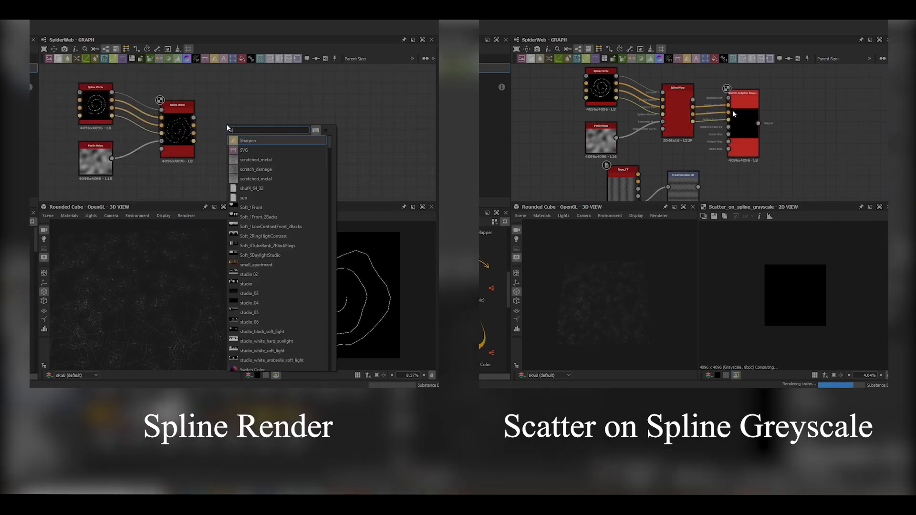
- Add Spline Render after Spline Warp and connect a pattern to Scatter on Spline Grayscale
{"action": "type", "text": "spline rende"}
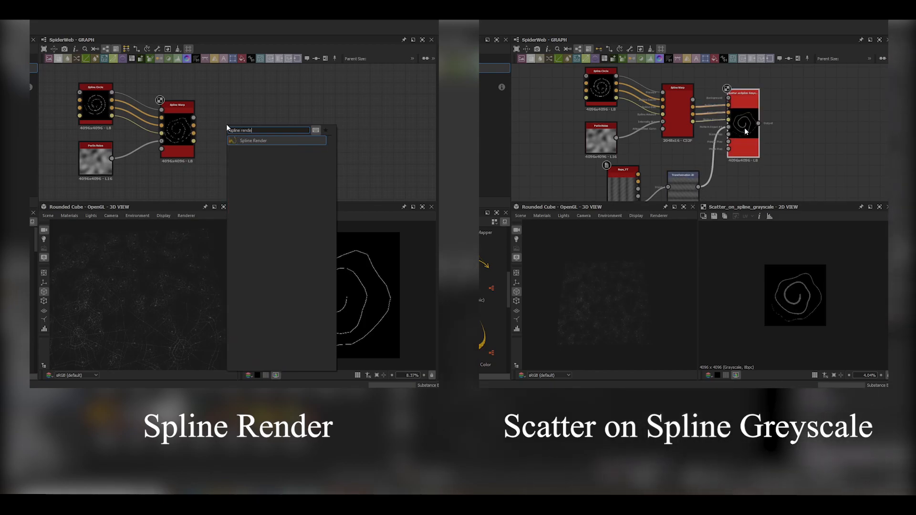
{"action": "left_click", "coordinate": [252, 141]}
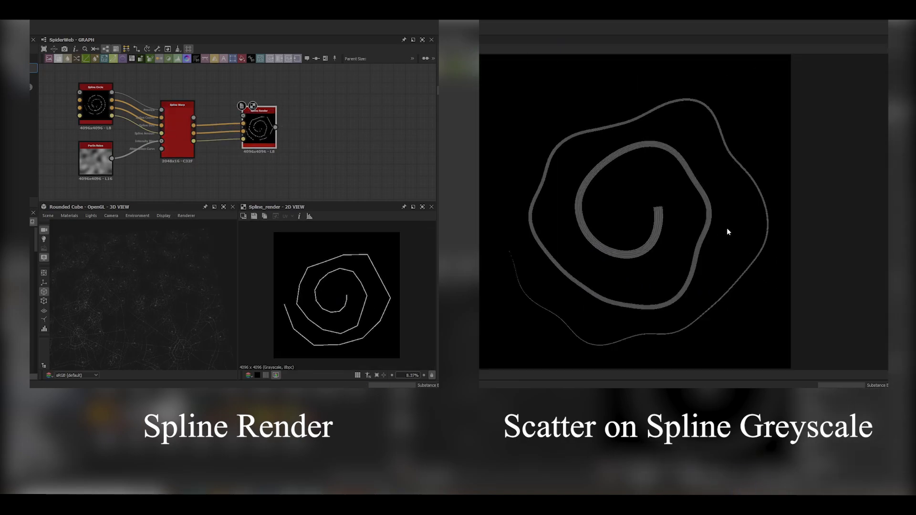
{"action": "mouse_move", "coordinate": [654, 230]}
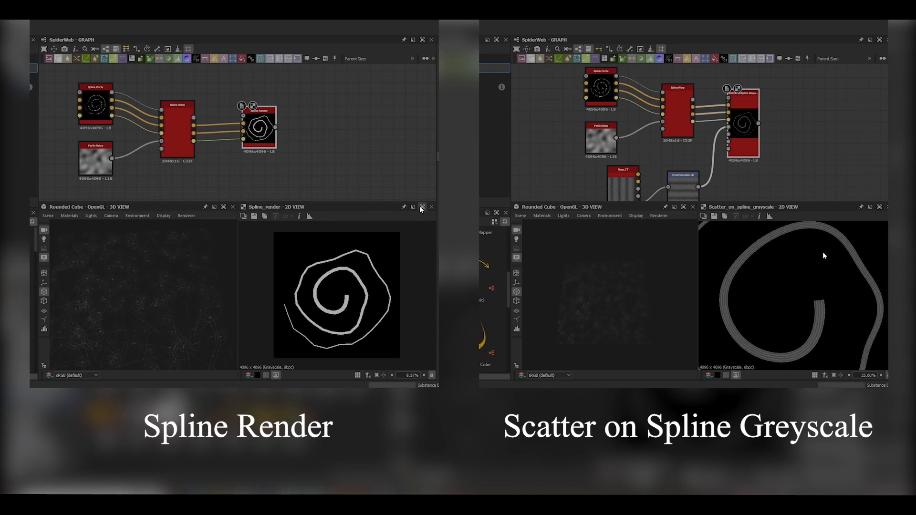
{"action": "left_click", "coordinate": [421, 206]}
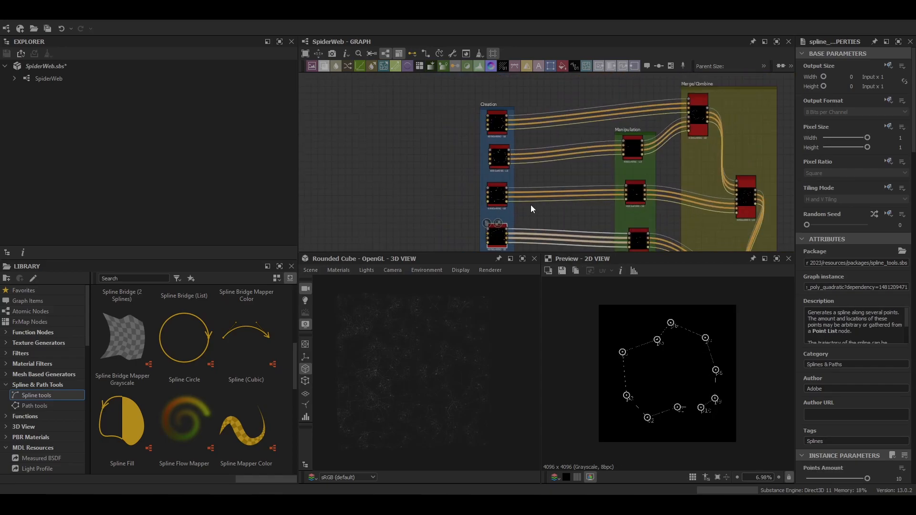
- Add a Spline (Poly Quadratic) node and set Close Spline to True
{"action": "right_click", "coordinate": [483, 147]}
{"action": "type", "text": "spline"}
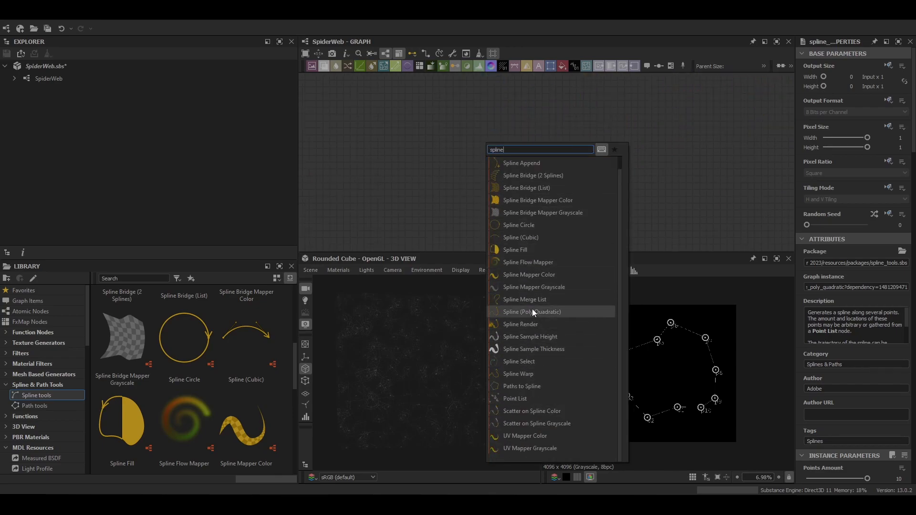
{"action": "left_click", "coordinate": [532, 311]}
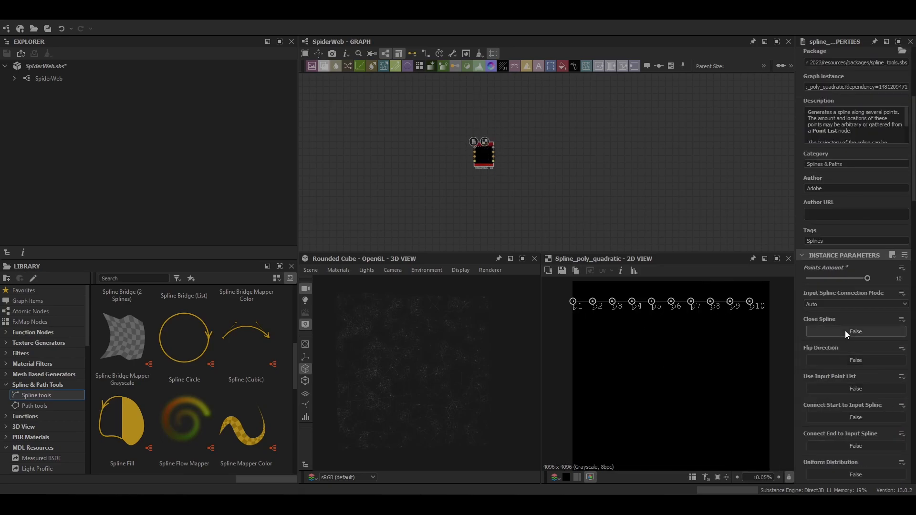
{"action": "left_click", "coordinate": [855, 330]}
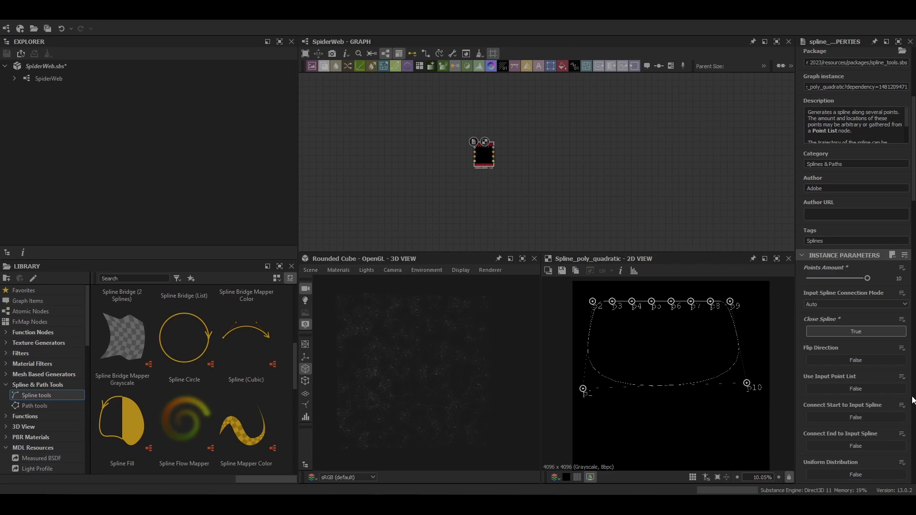
- Duplicate the closed ten-point spline and preview the lowest copy as a ring
{"action": "scroll", "scroll_direction": "down", "scroll_amount": 3}
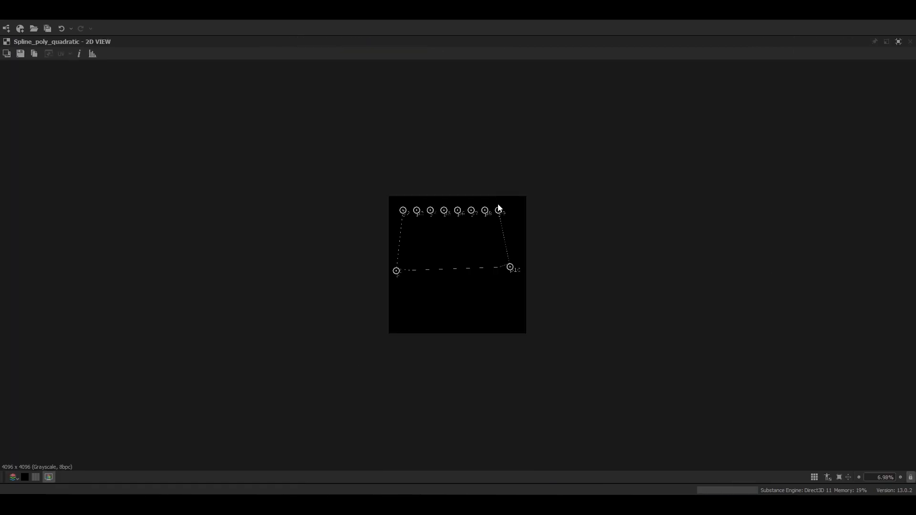
{"action": "scroll", "scroll_direction": "up", "scroll_amount": 3}
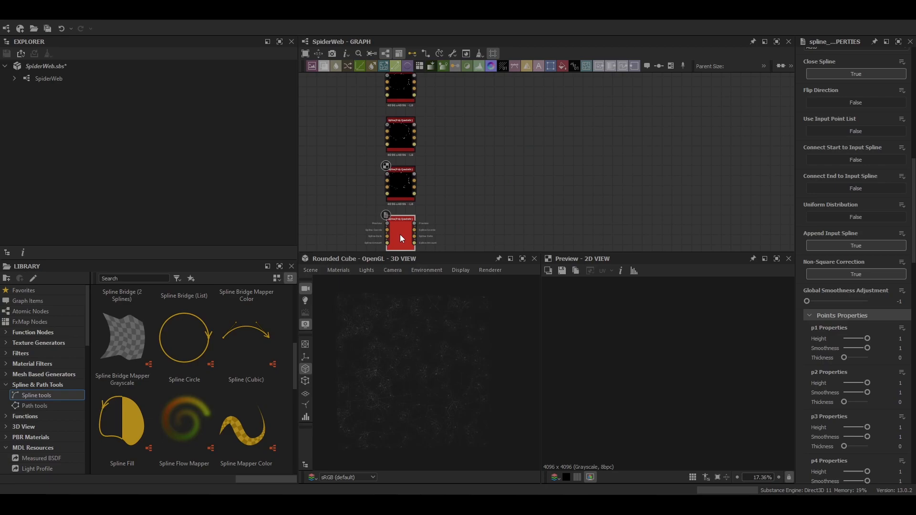
{"action": "left_click", "coordinate": [399, 181]}
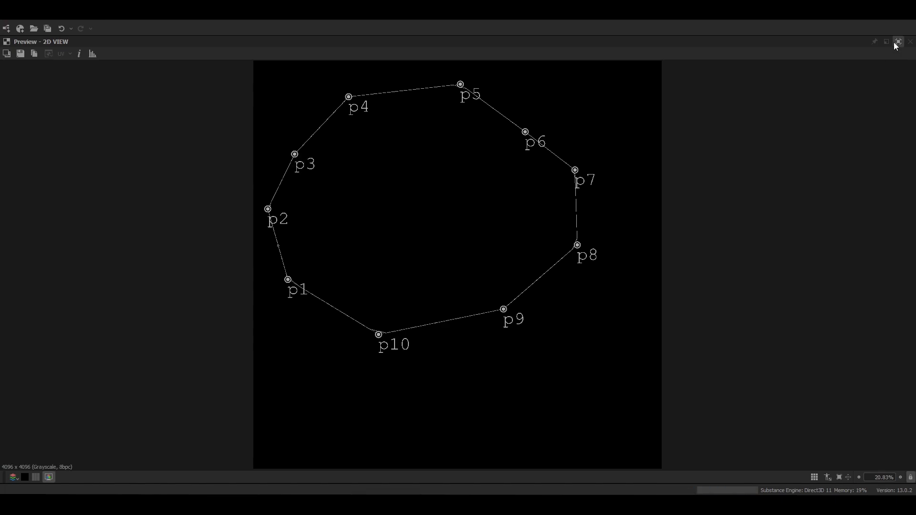
- Add Spline 2D Transform nodes on the rings and adjust their offset and rotation
{"action": "left_click", "coordinate": [885, 41]}
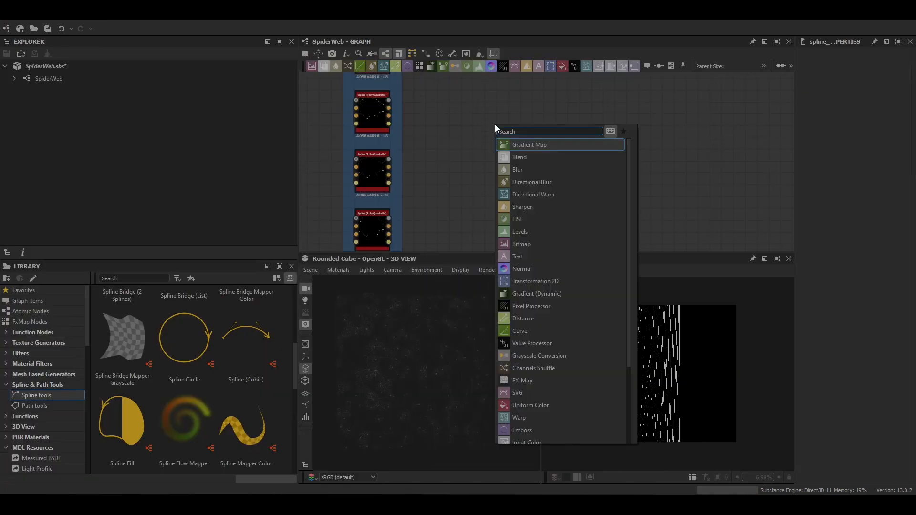
{"action": "type", "text": "spline"}
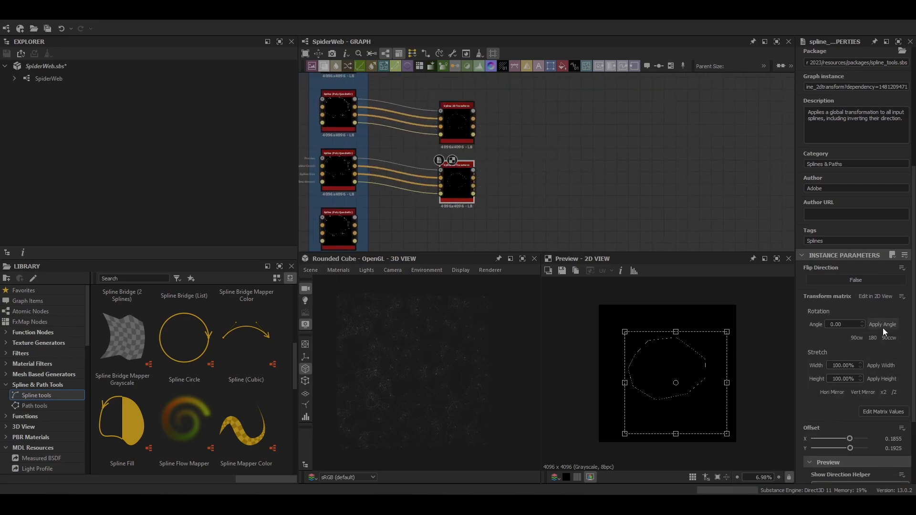
{"action": "left_click", "coordinate": [882, 411]}
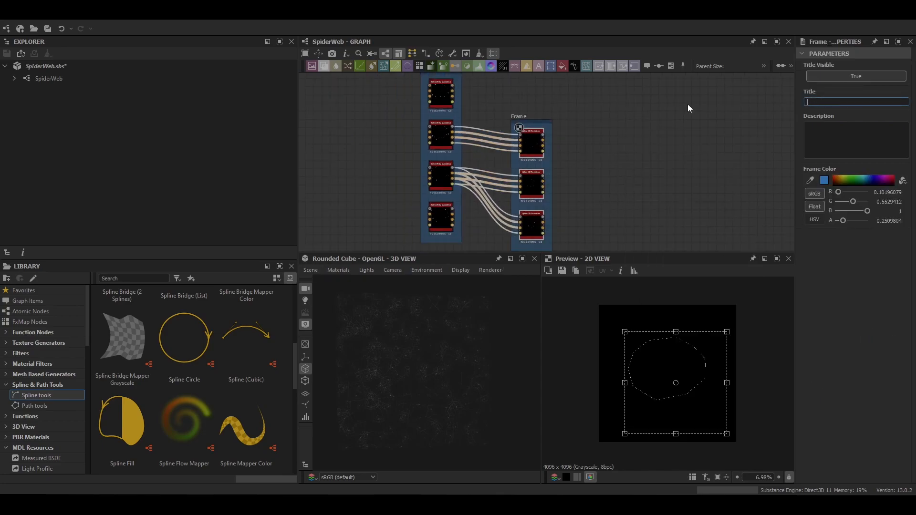
- Title a frame 'Manipulation' and add a Spline Append node in the Merge/Combine frame
{"action": "type", "text": "Manipulation"}
{"action": "type", "text": "spl"}
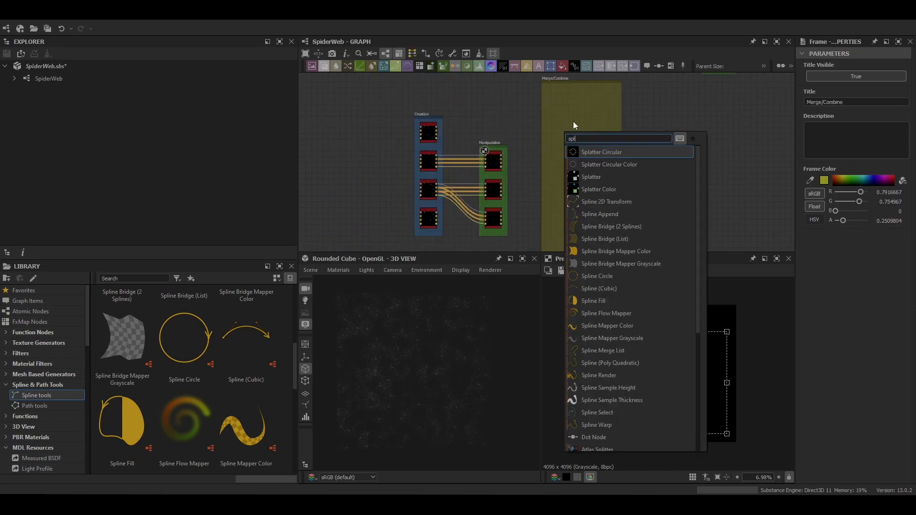
{"action": "left_click", "coordinate": [599, 214]}
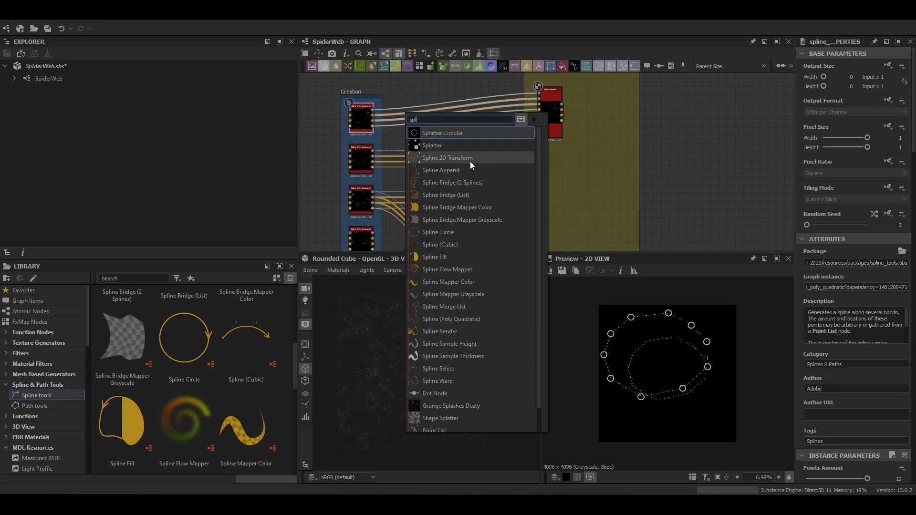
- Add another Spline 2D Transform in Manipulation and wire its output into Spline Append
{"action": "left_click", "coordinate": [447, 157]}
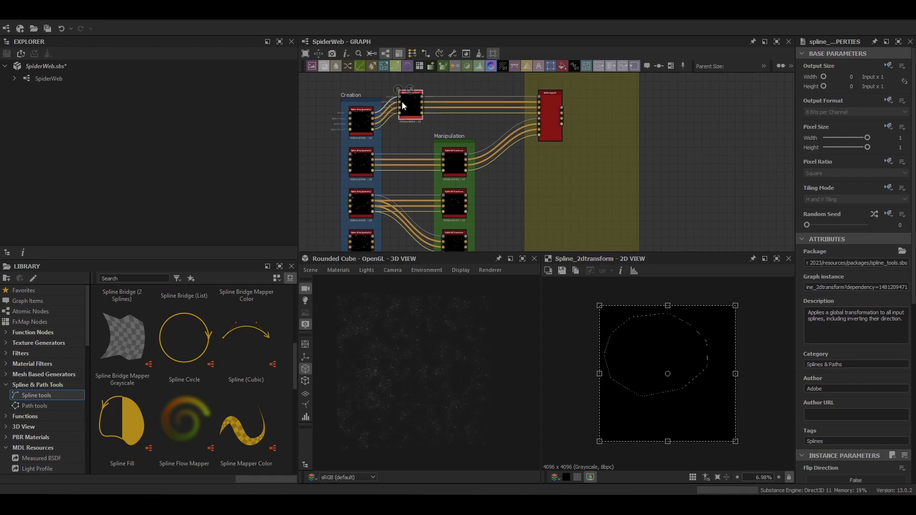
{"action": "left_click", "coordinate": [409, 105]}
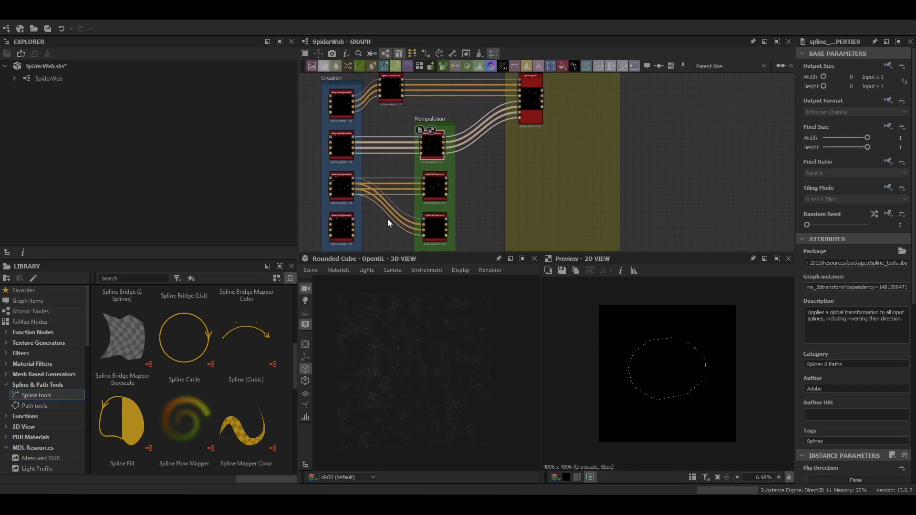
{"action": "left_click", "coordinate": [434, 228]}
{"action": "type", "text": "spline"}
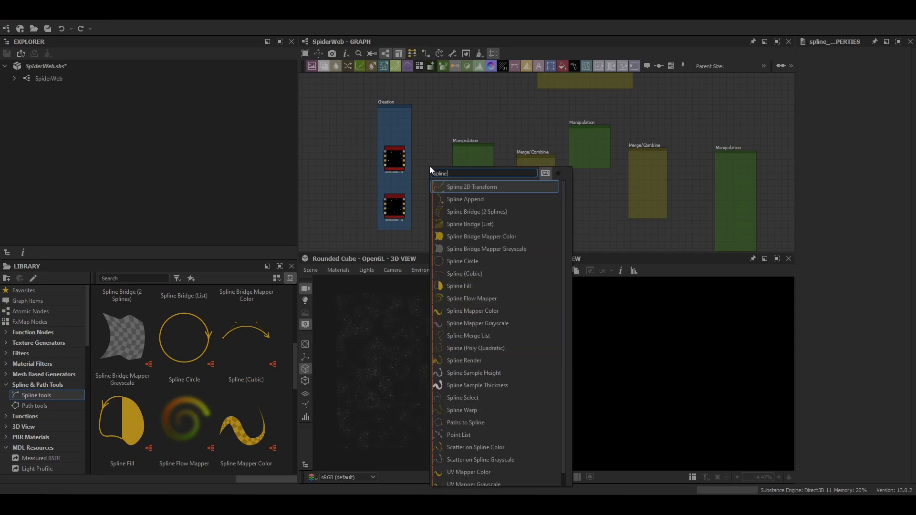
- Add a Spline 2D Transform after the first Spline Append and edit its matrix values to scale the ring
{"action": "left_click", "coordinate": [470, 185]}
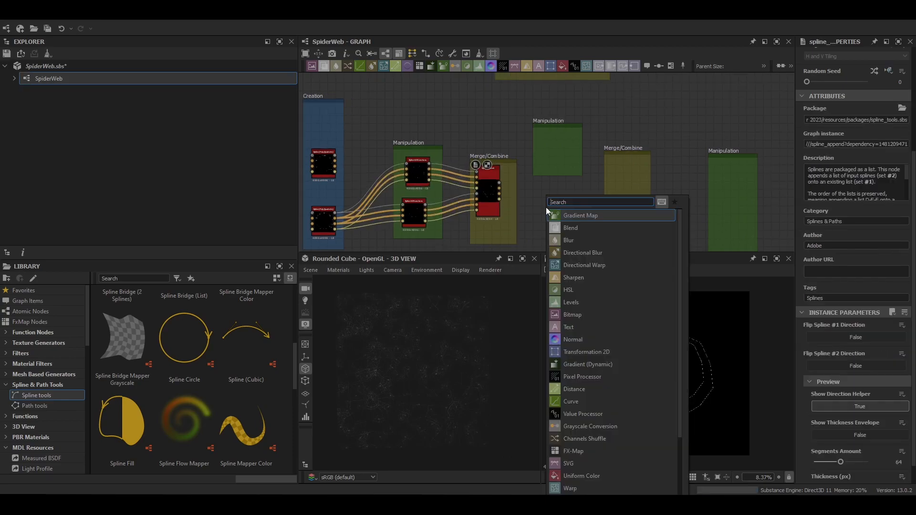
{"action": "left_click", "coordinate": [586, 352]}
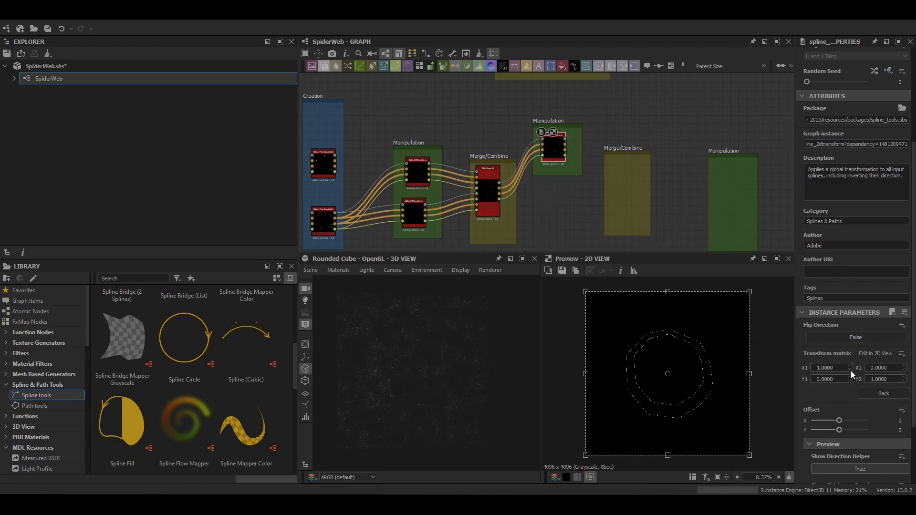
{"action": "left_click", "coordinate": [417, 172]}
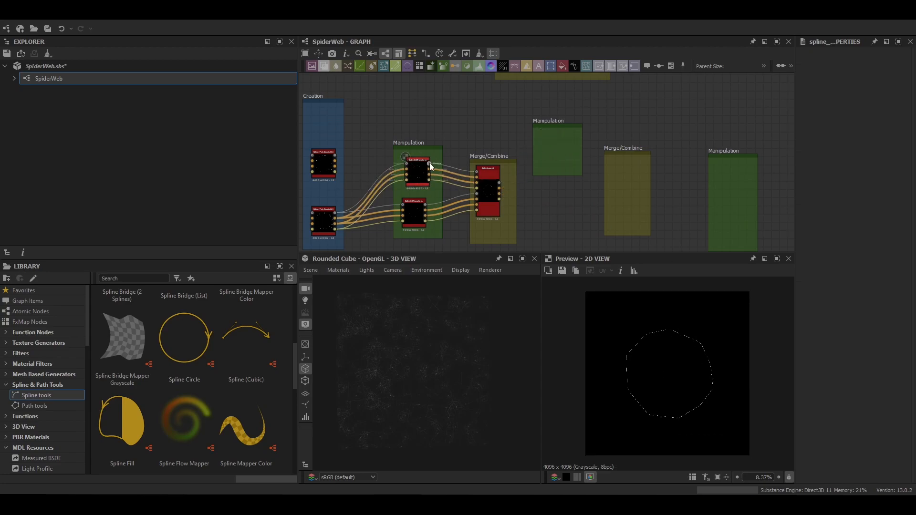
- Preview the transformed ring outputs feeding the second Spline Append
{"action": "left_click", "coordinate": [555, 146]}
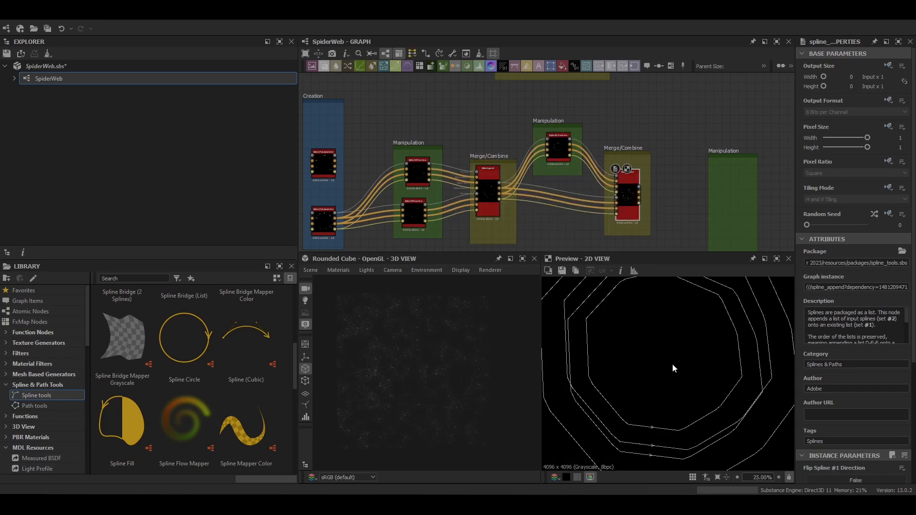
{"action": "left_click", "coordinate": [555, 147]}
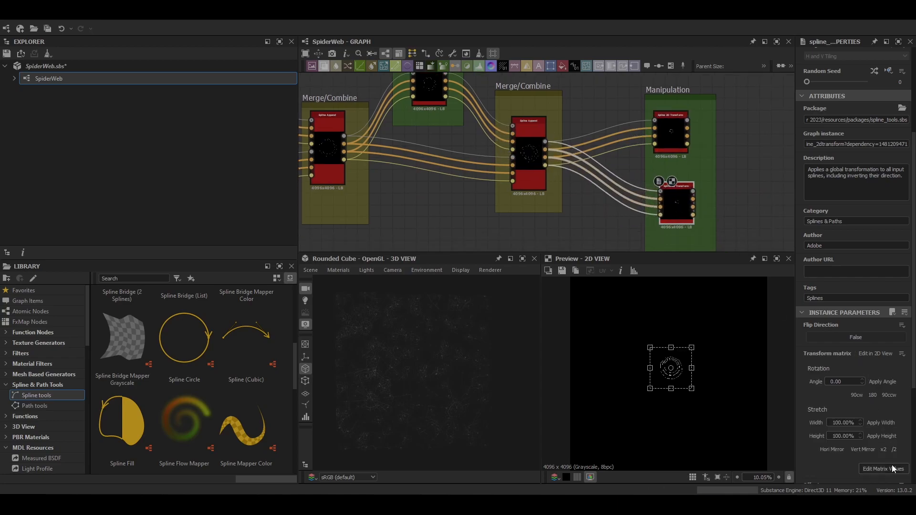
- Enter exact scaling values in Edit Matrix Values to shrink the rings toward the center
{"action": "left_click", "coordinate": [884, 468]}
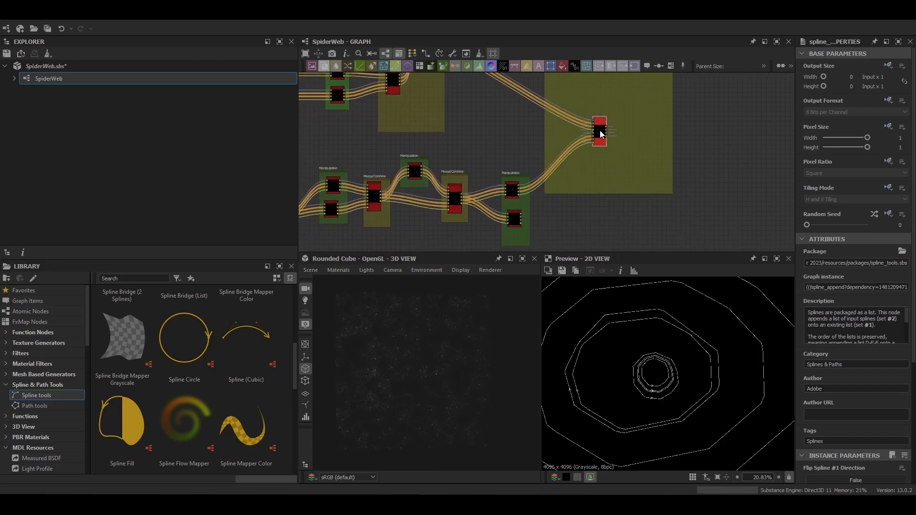
- Insert a Spline 2D Transform into the appended rings chain beside the Spline Bridge (2 Splines) node
{"action": "scroll", "scroll_direction": "down", "scroll_amount": 3}
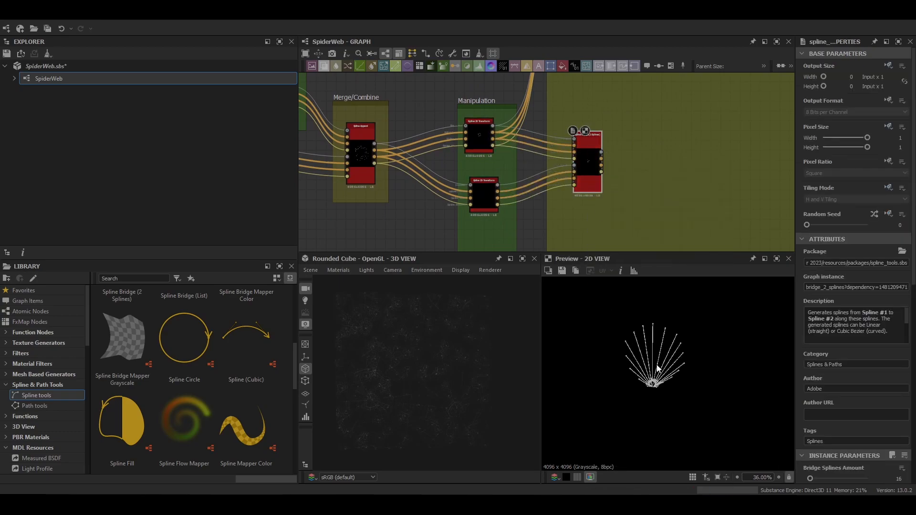
{"action": "left_click", "coordinate": [586, 163]}
{"action": "type", "text": "s"}
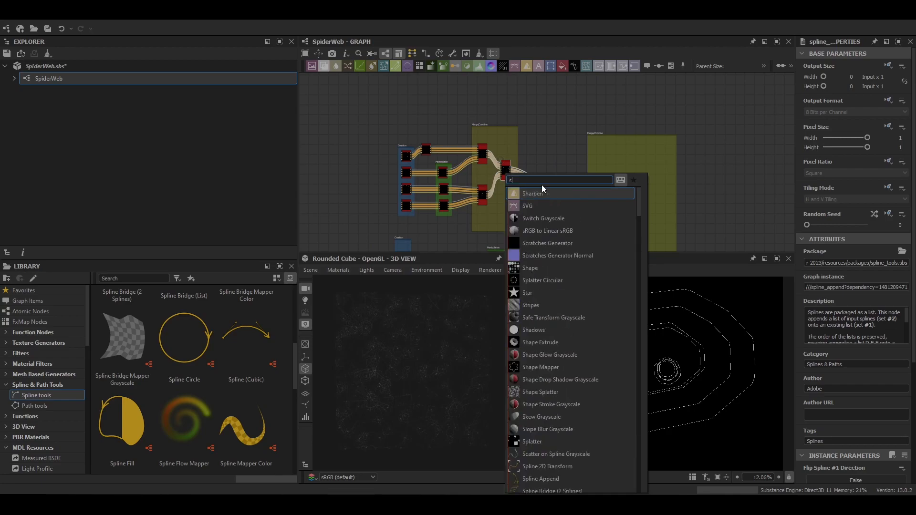
{"action": "left_click", "coordinate": [549, 466]}
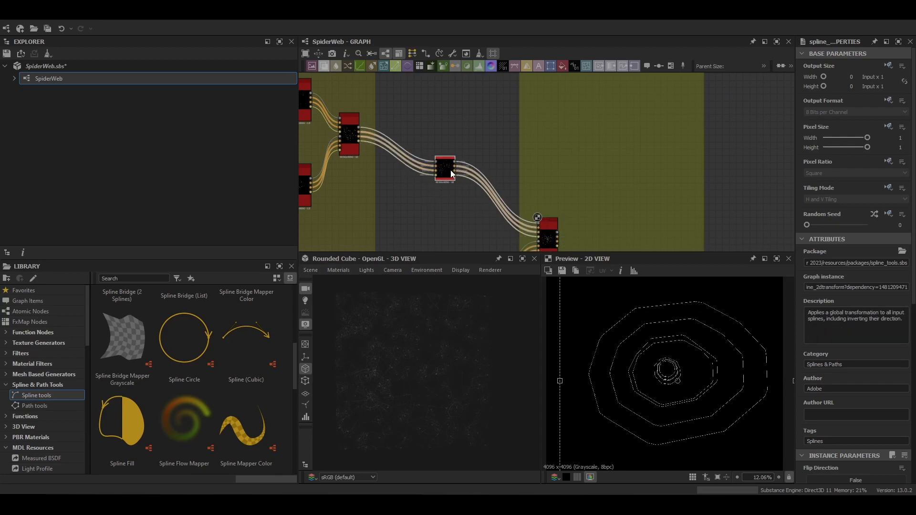
{"action": "scroll", "scroll_direction": "down", "scroll_amount": 3}
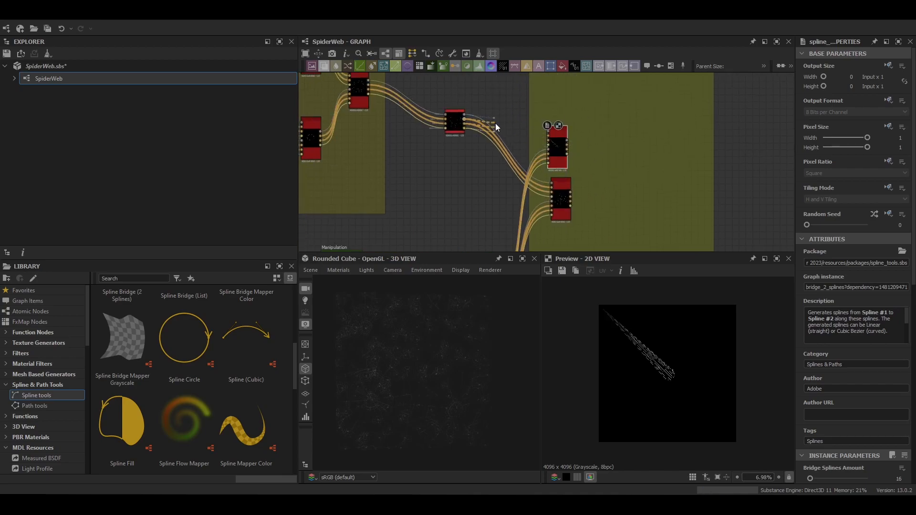
{"action": "scroll", "scroll_direction": "up", "scroll_amount": 3}
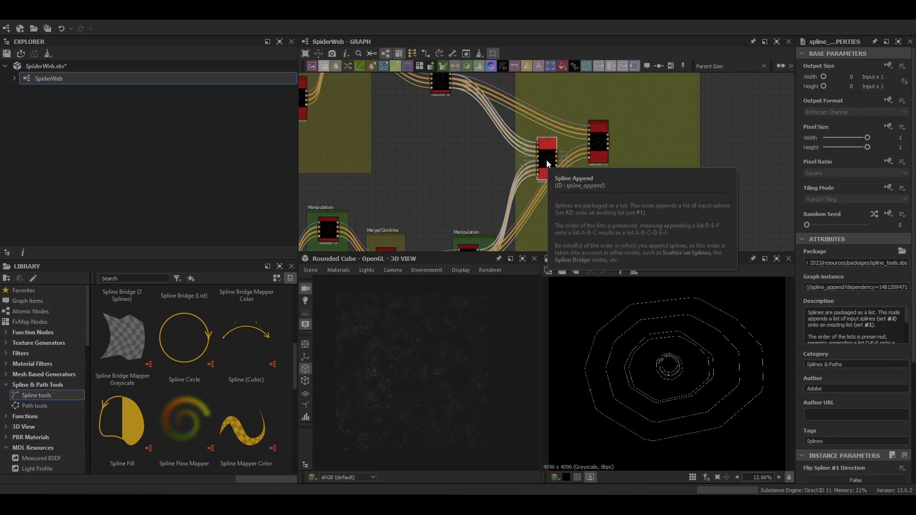
- Inspect the Flip Direction transform and Spline Bridge nodes, then search 'spl' for a final Spline Append
{"action": "left_click", "coordinate": [598, 142]}
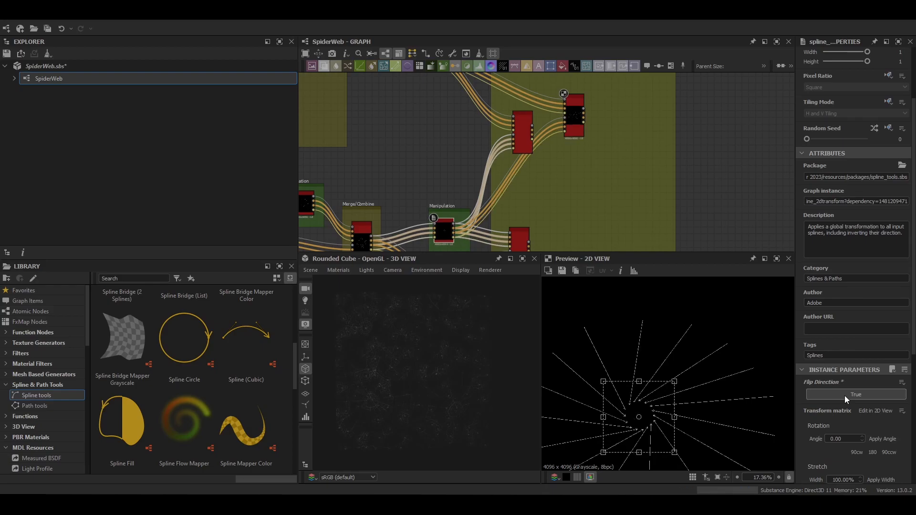
{"action": "left_click", "coordinate": [680, 170]}
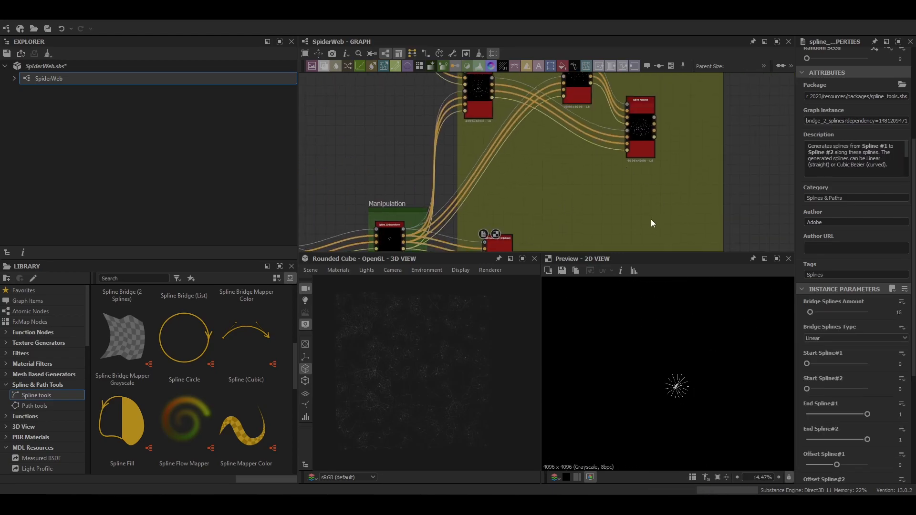
{"action": "type", "text": "spl"}
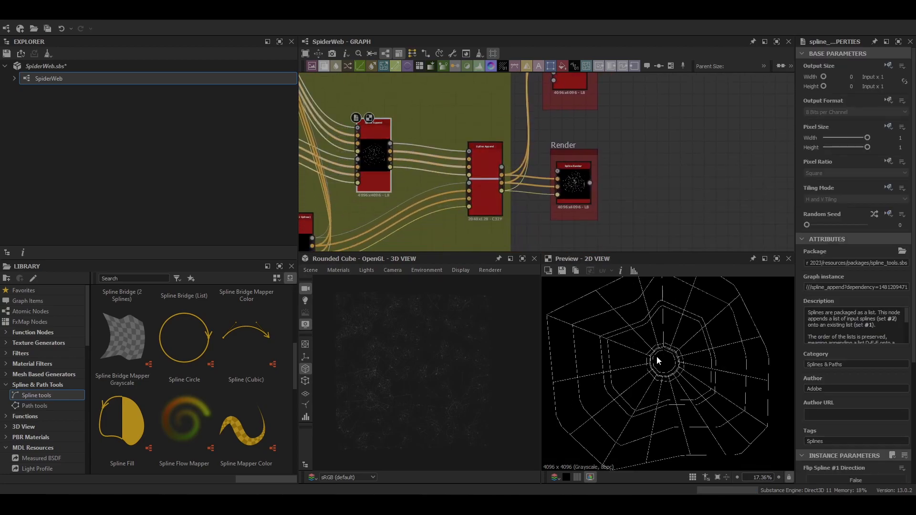
- Display the Spline Render node's spider web output in the 2D view
{"action": "left_click", "coordinate": [484, 181]}
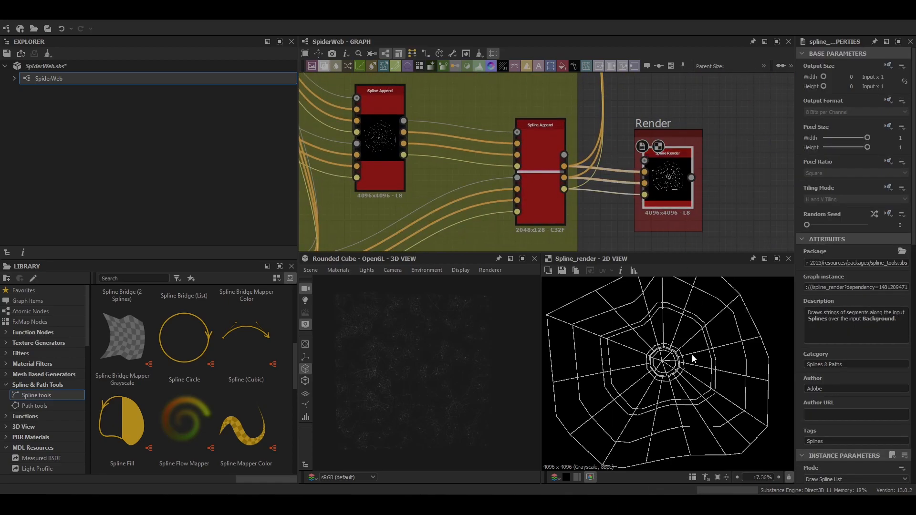
{"action": "scroll", "scroll_direction": "up", "scroll_amount": 3}
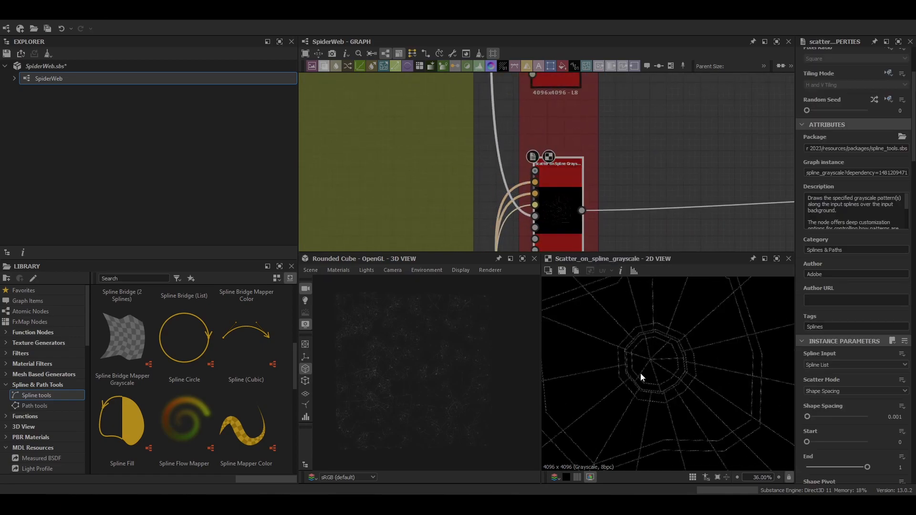
{"action": "scroll", "scroll_direction": "up", "scroll_amount": 3}
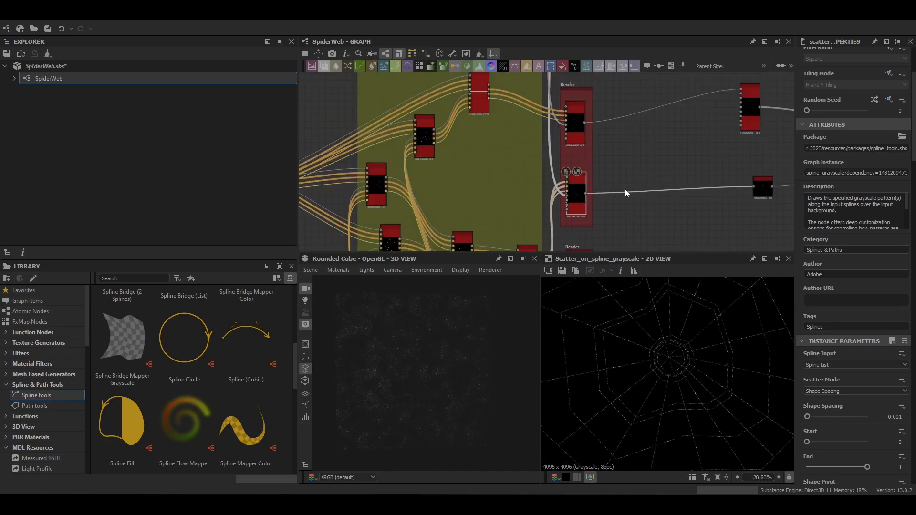
{"action": "scroll", "scroll_direction": "down", "scroll_amount": 3}
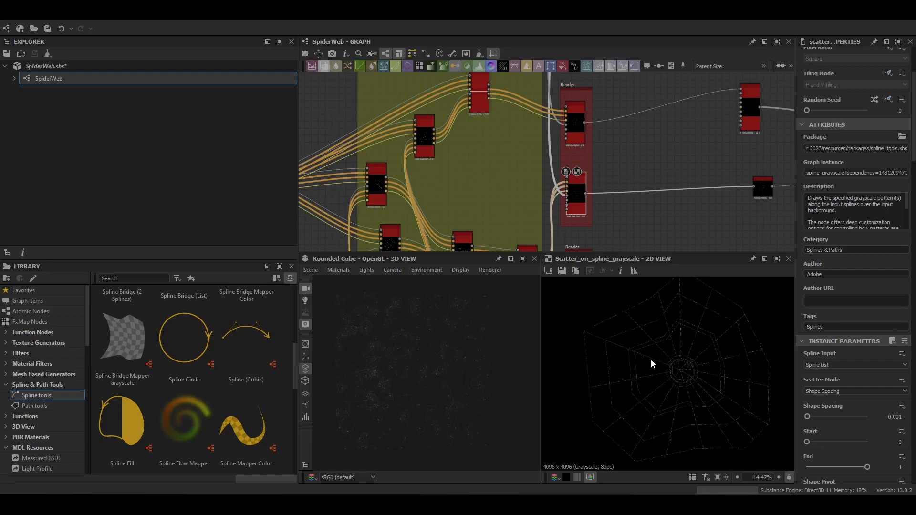
{"action": "scroll", "scroll_direction": "down", "scroll_amount": 3}
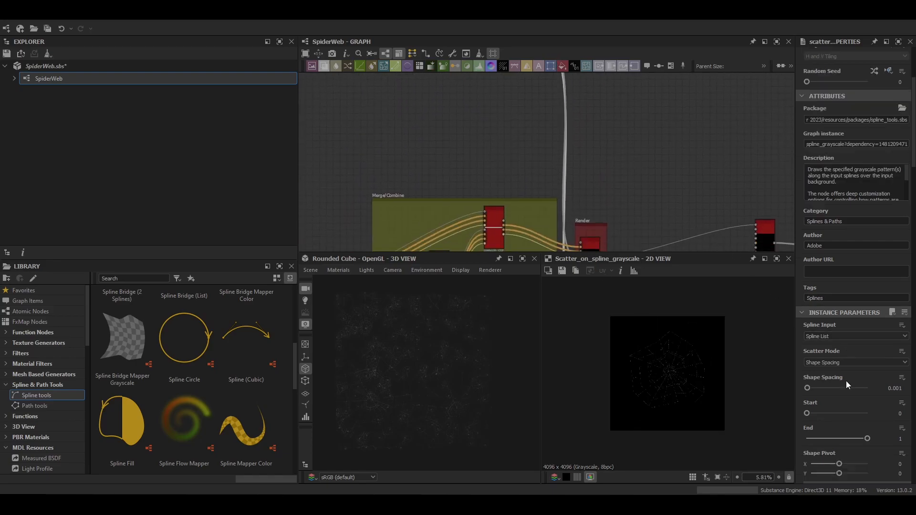
{"action": "scroll", "scroll_direction": "down", "scroll_amount": 3}
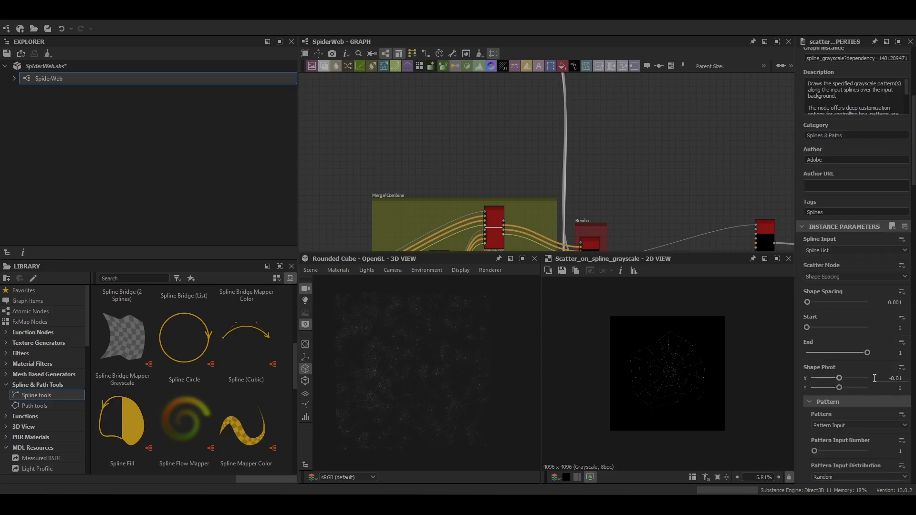
{"action": "scroll", "scroll_direction": "down", "scroll_amount": 3}
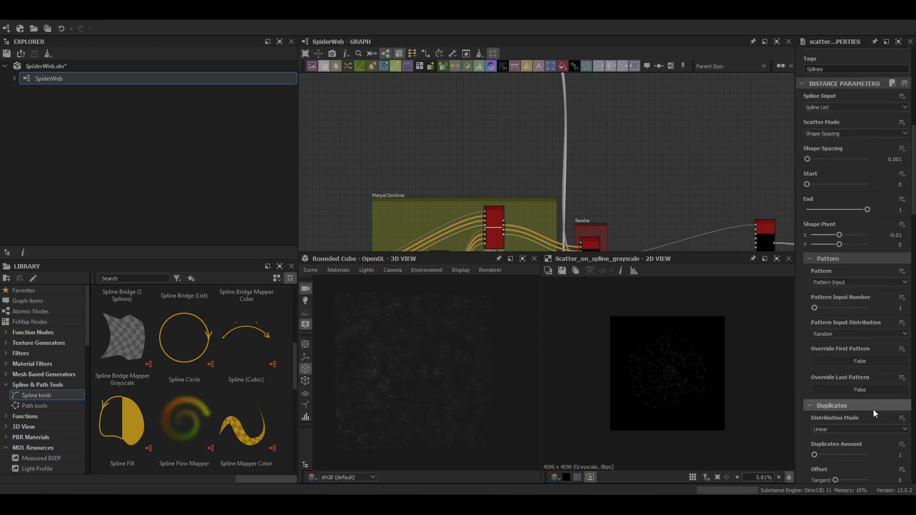
{"action": "scroll", "scroll_direction": "down", "scroll_amount": 3}
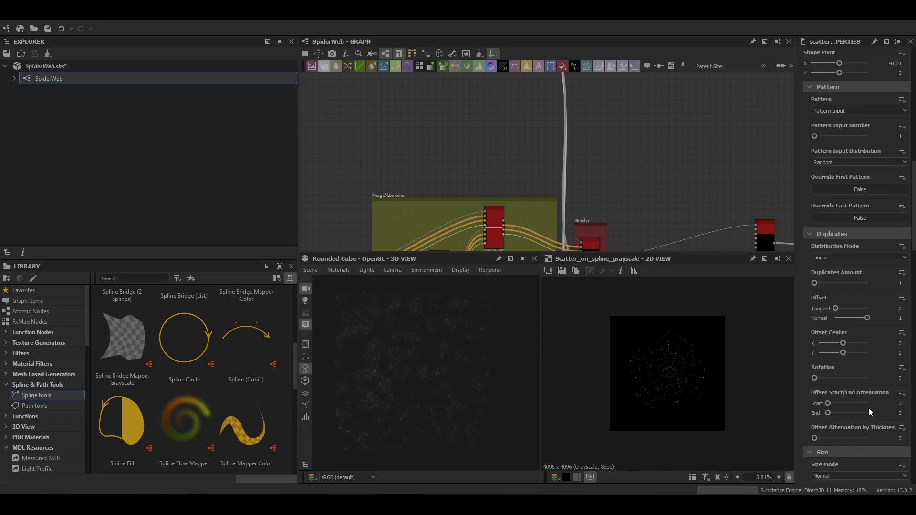
{"action": "scroll", "scroll_direction": "down", "scroll_amount": 3}
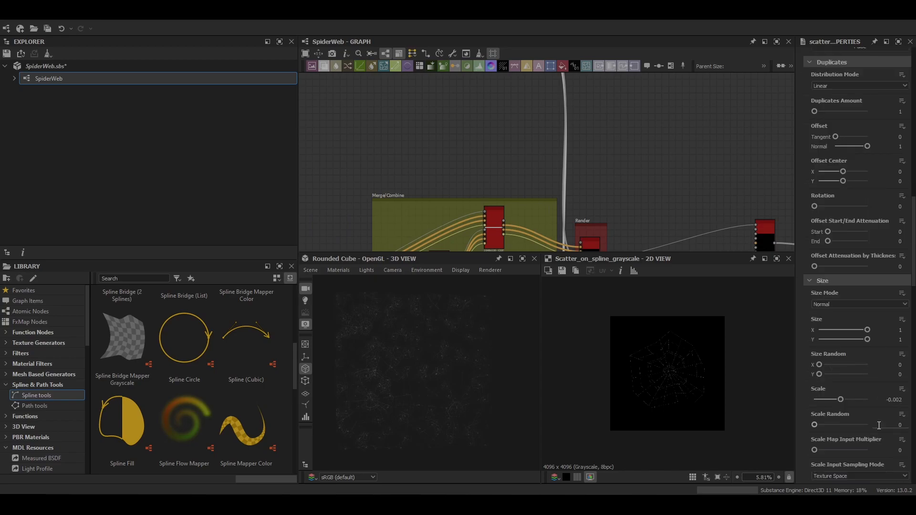
{"action": "scroll", "scroll_direction": "down", "scroll_amount": 3}
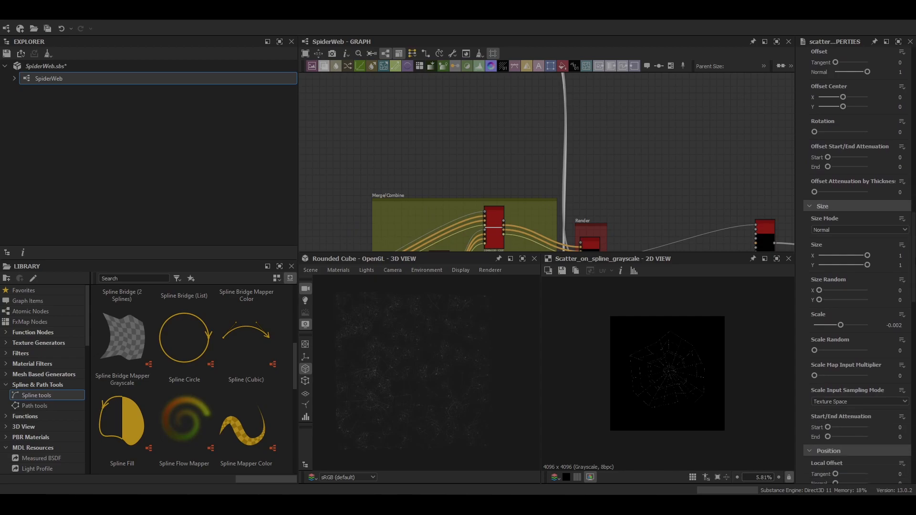
{"action": "scroll", "scroll_direction": "down", "scroll_amount": 3}
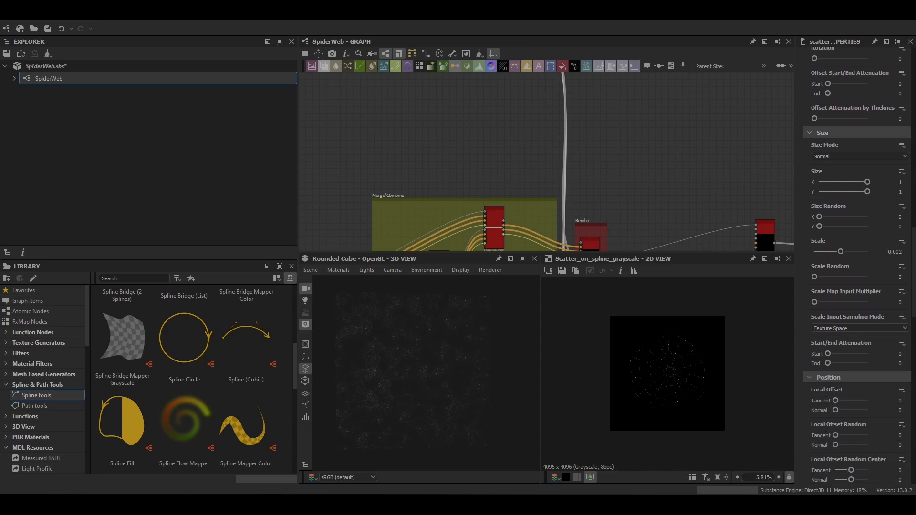
{"action": "scroll", "scroll_direction": "down", "scroll_amount": 3}
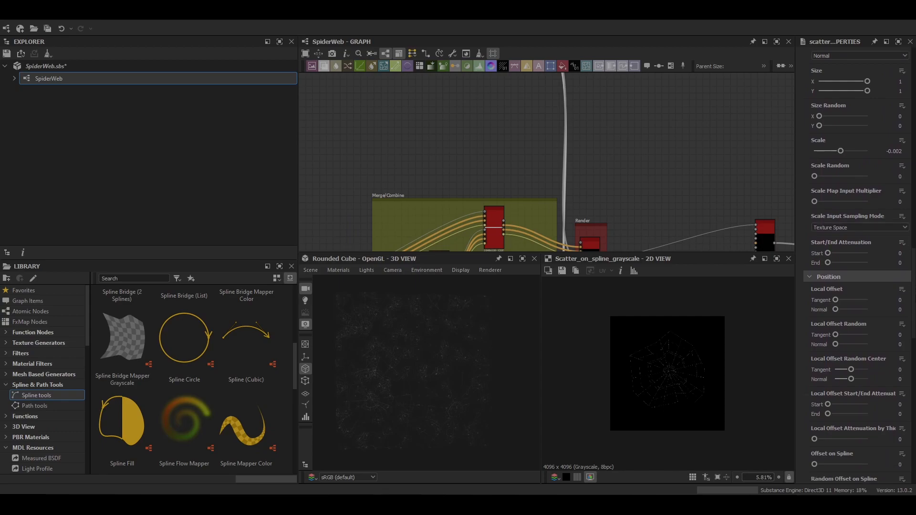
{"action": "scroll", "scroll_direction": "down", "scroll_amount": 3}
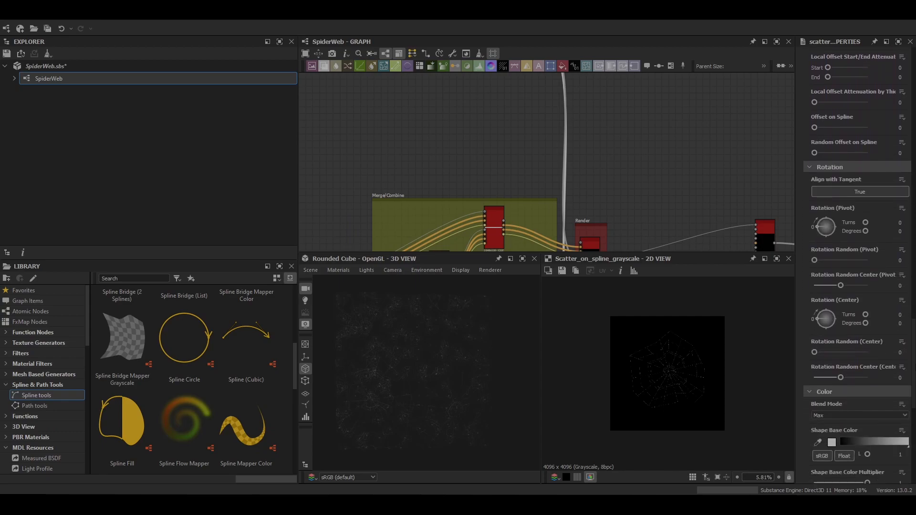
{"action": "scroll", "scroll_direction": "up", "scroll_amount": 3}
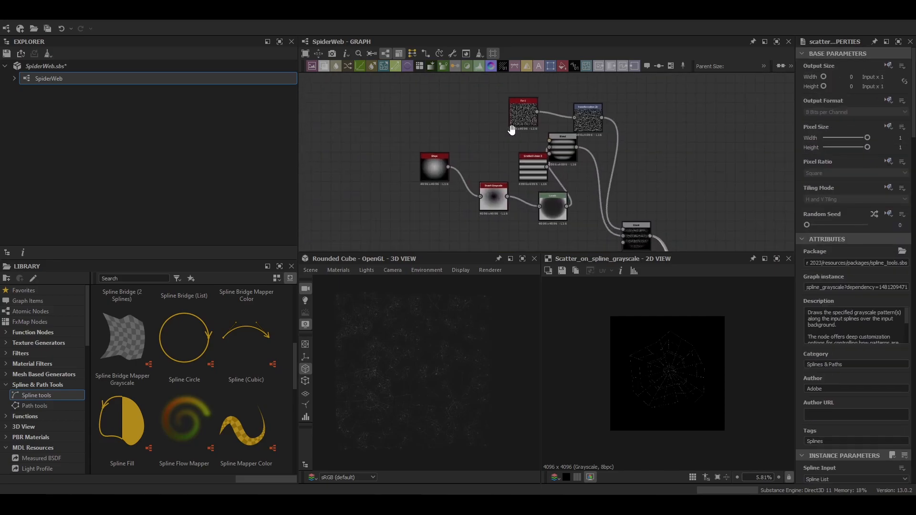
- Preview the Fur 1 noise, its 2D transform, the Shape, Smart Grayscale and Levels round mask outputs
{"action": "left_click", "coordinate": [477, 111]}
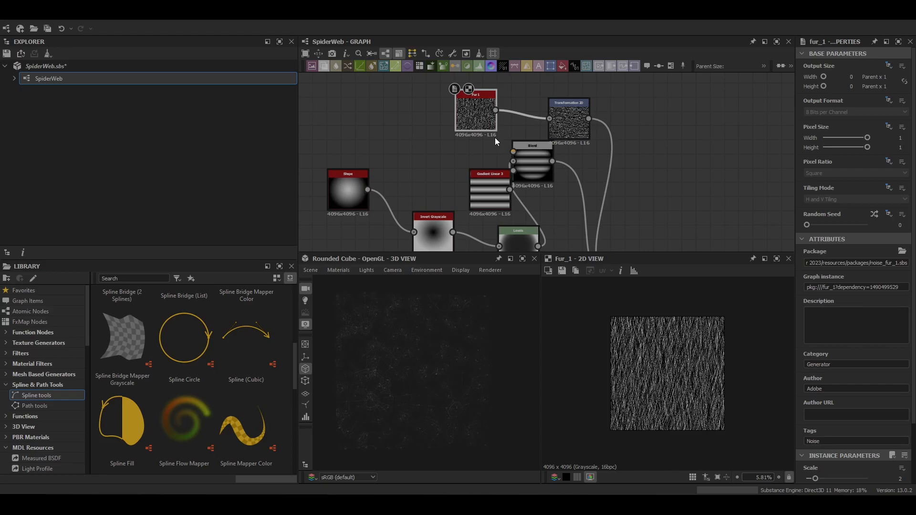
{"action": "left_click", "coordinate": [568, 119]}
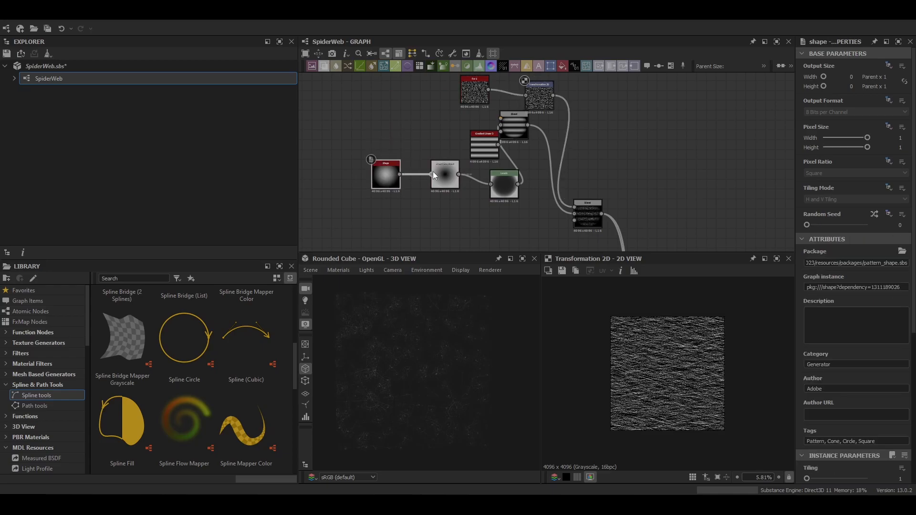
{"action": "left_click", "coordinate": [504, 182]}
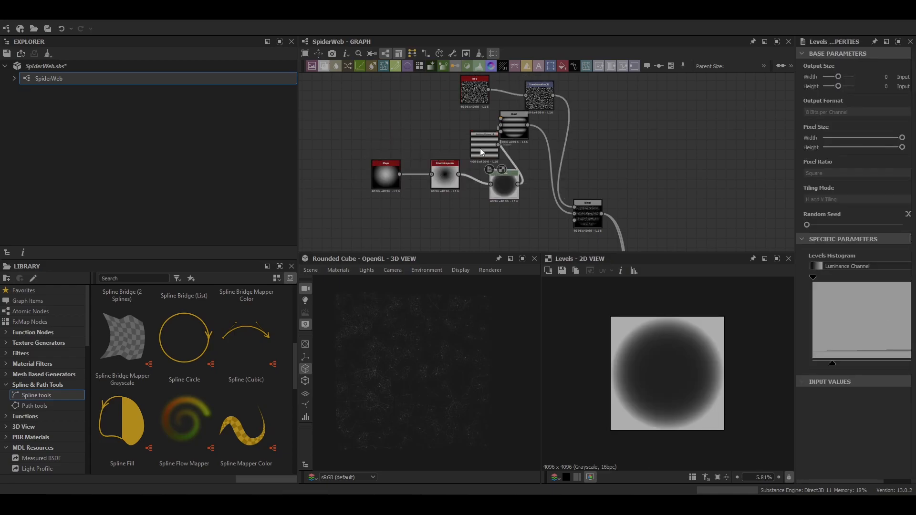
{"action": "left_click", "coordinate": [483, 134]}
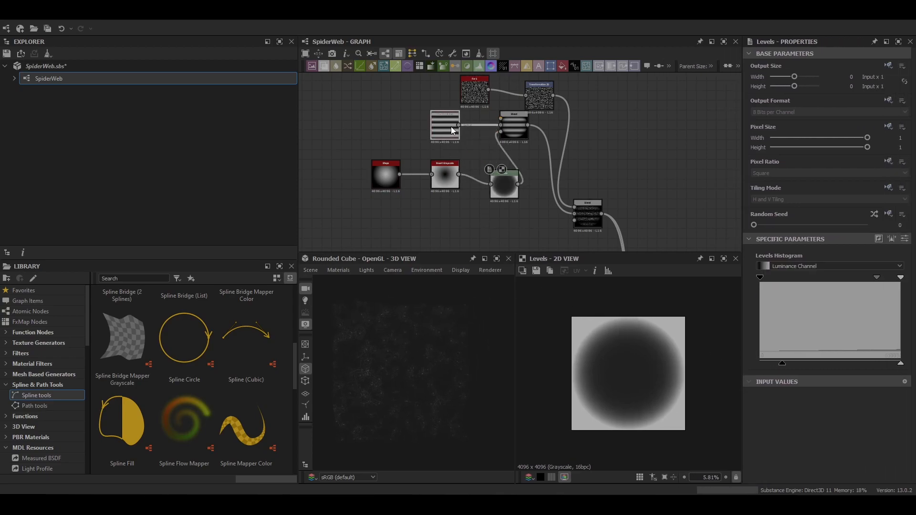
{"action": "left_click", "coordinate": [511, 124]}
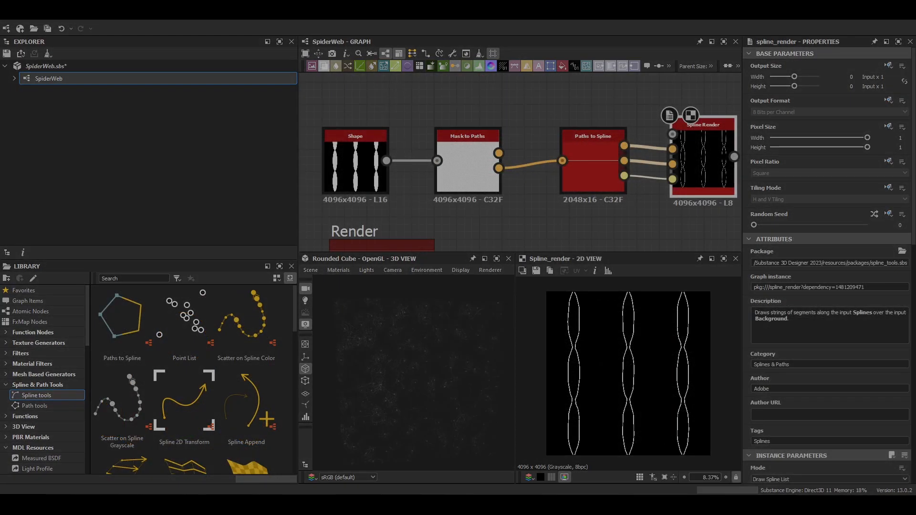
- Inspect the Shape node feeding the Mask to Paths → Paths to Spline → Spline Render chain
{"action": "left_click", "coordinate": [355, 163]}
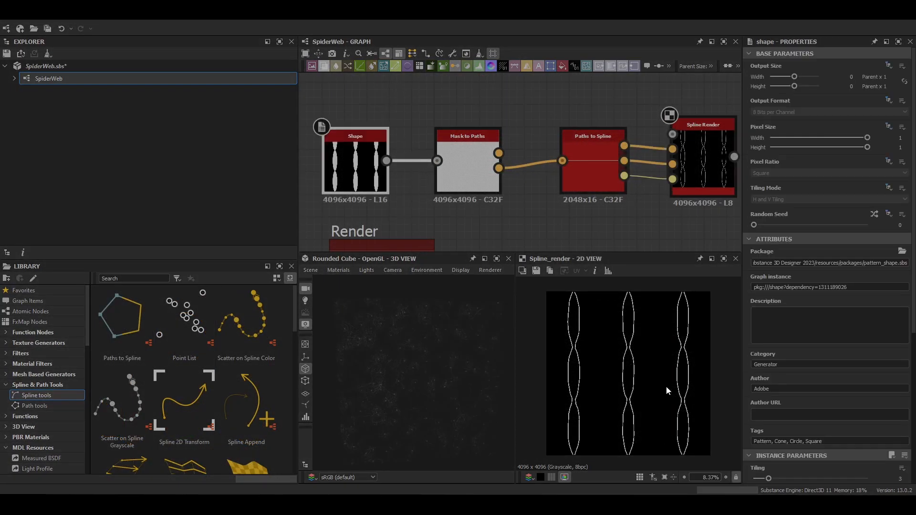